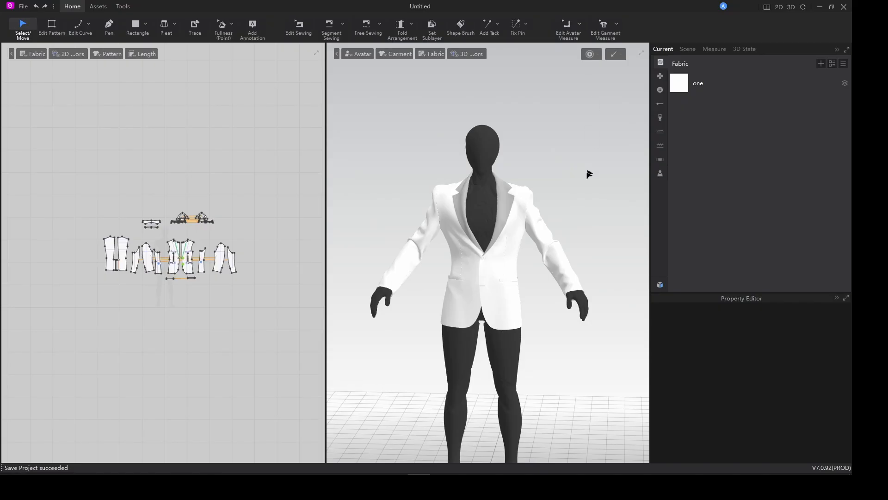
mouse_move(70, 176)
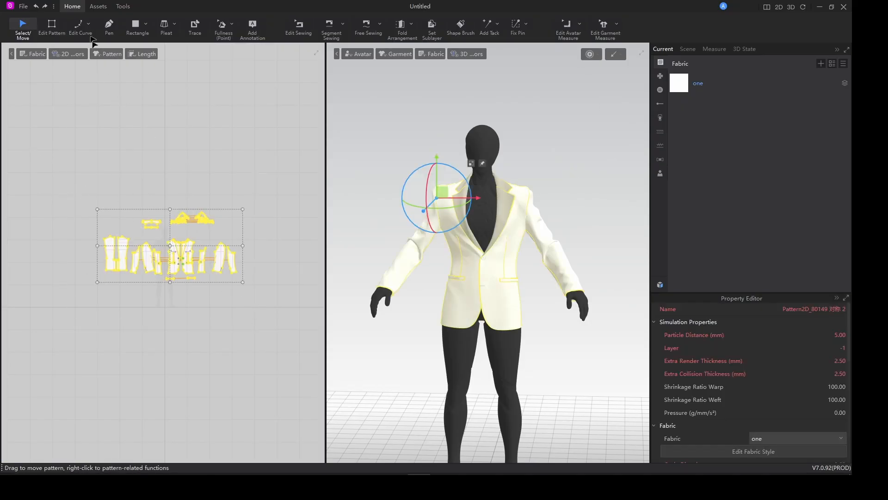
Step: Open the UV Editor from the Tools tab to show the jacket pieces' UV layout
left_click(123, 6)
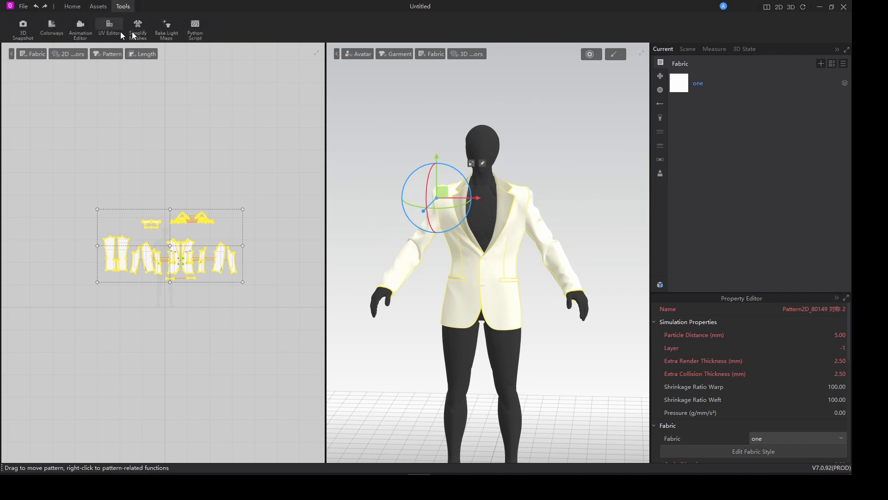
mouse_move(113, 30)
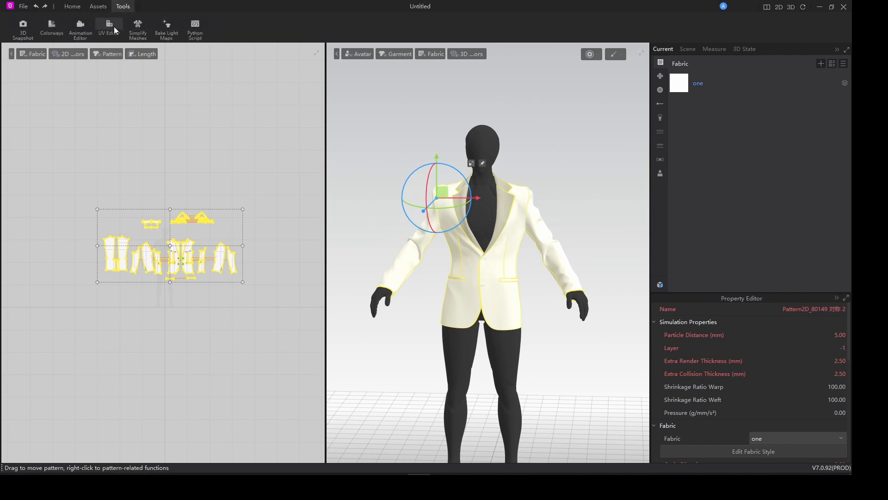
left_click(108, 28)
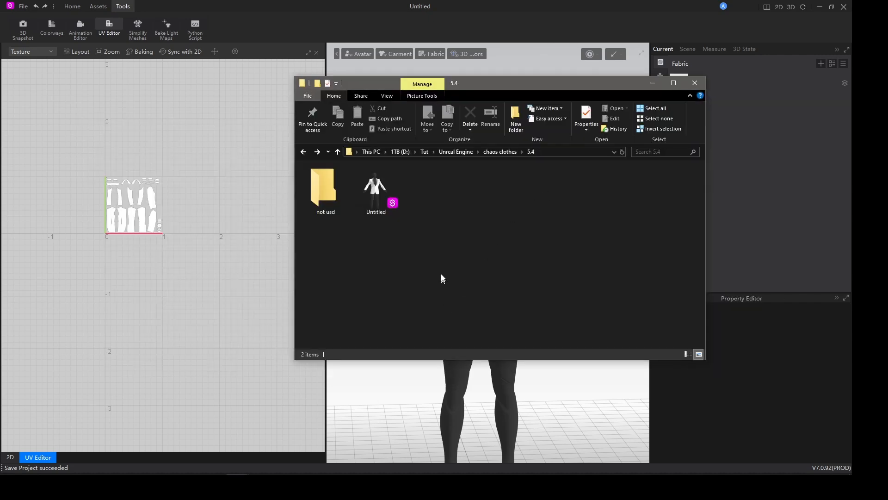
Step: Create an 'export' folder in 5.4 containing 'render' and 'sim' subfolders
left_click(325, 186)
type("e")
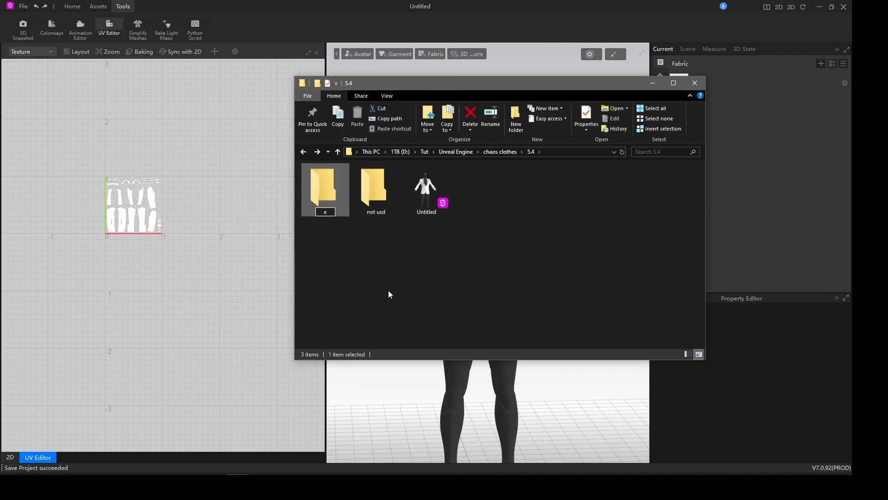
type("xport")
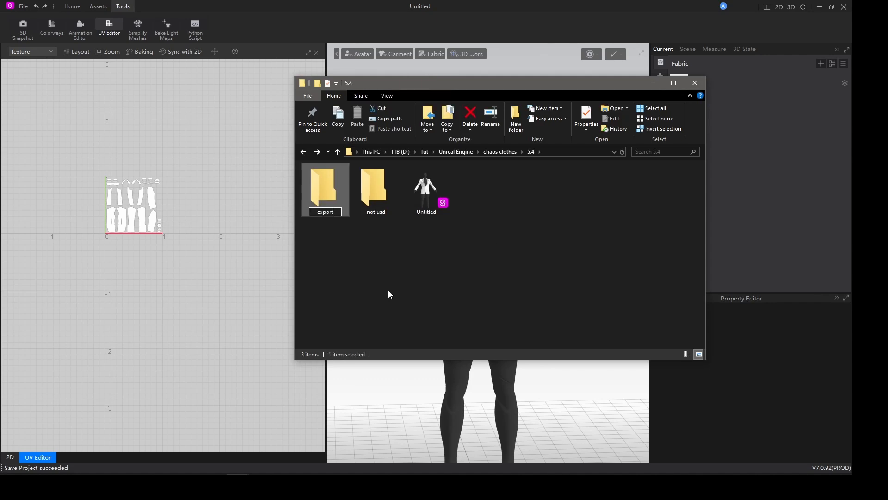
double_click(324, 187)
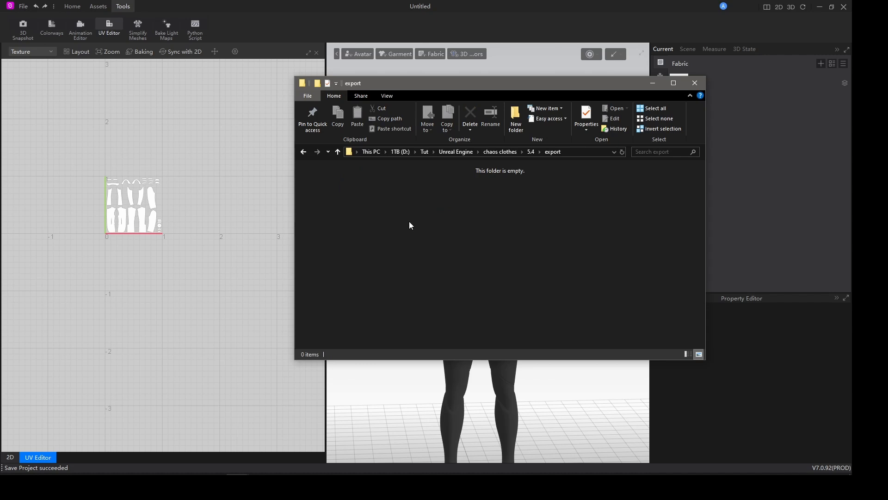
left_click(515, 118)
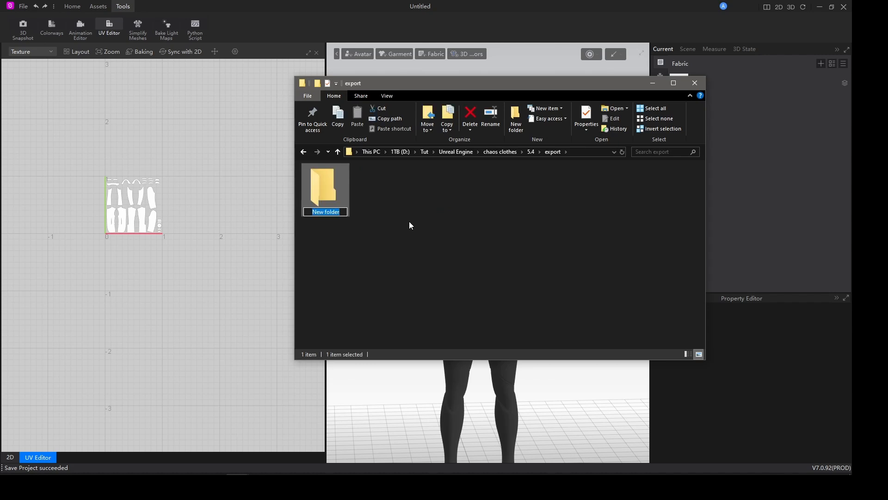
type("render")
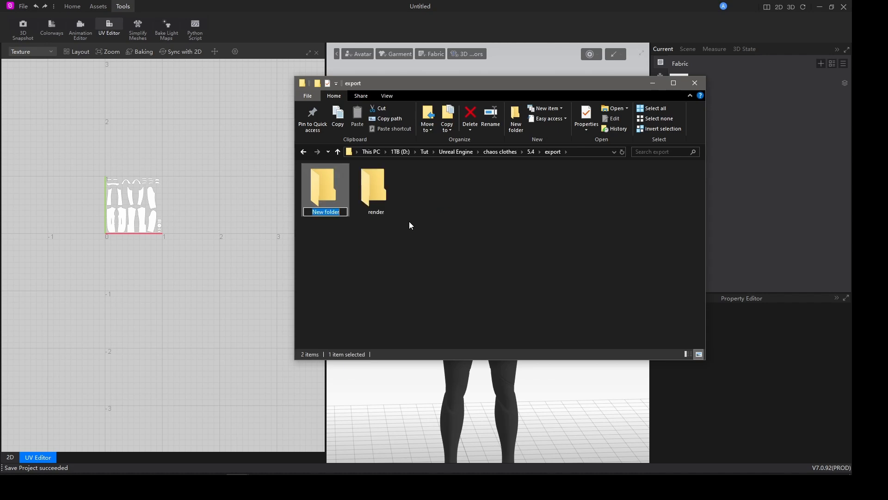
type("sim")
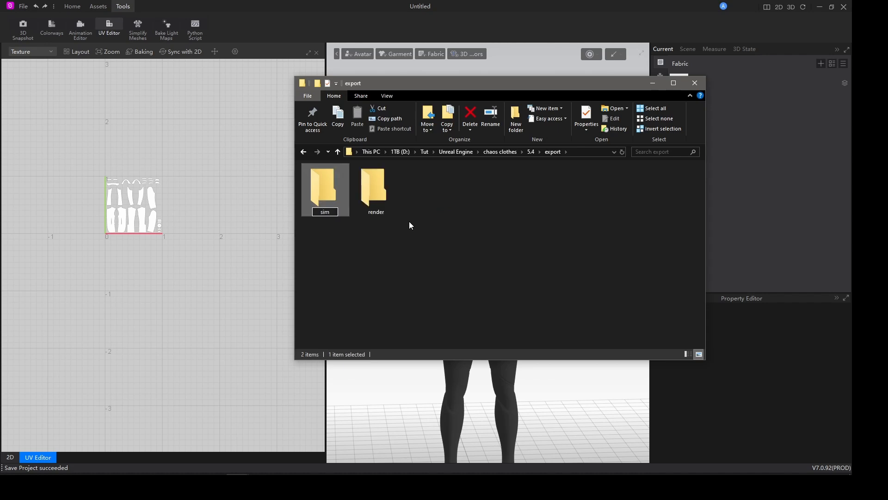
key("Backspace")
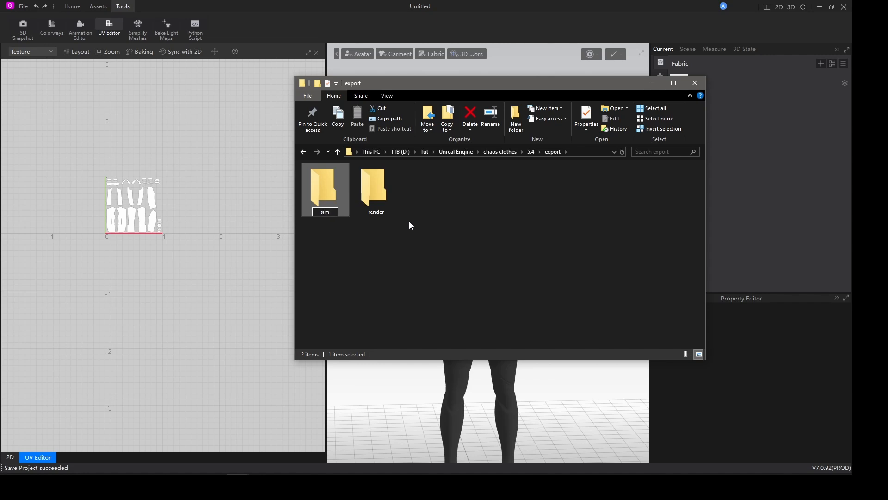
left_click(695, 83)
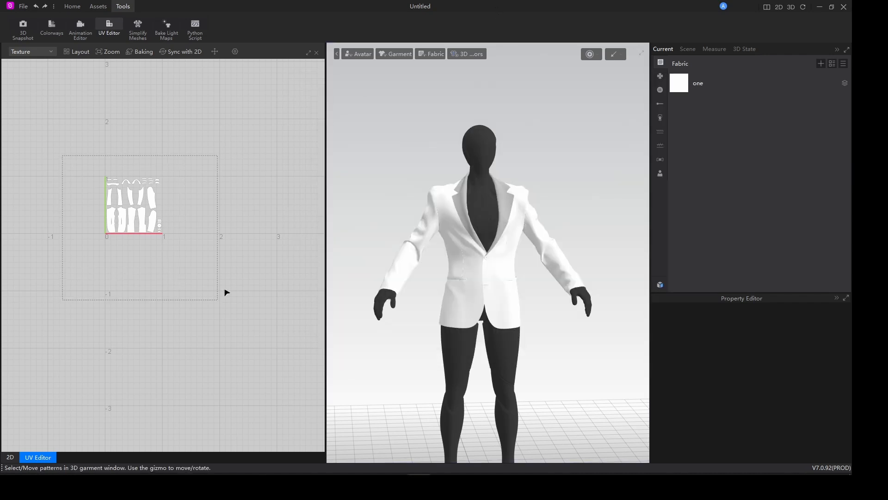
Step: Select all jacket pieces for 10 mm particle distance and the Versace print texture
left_click(465, 227)
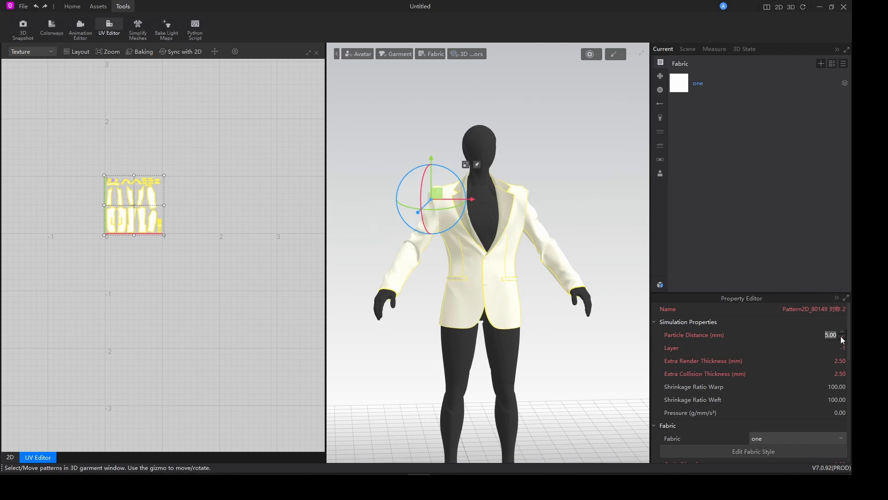
mouse_move(833, 335)
type("10")
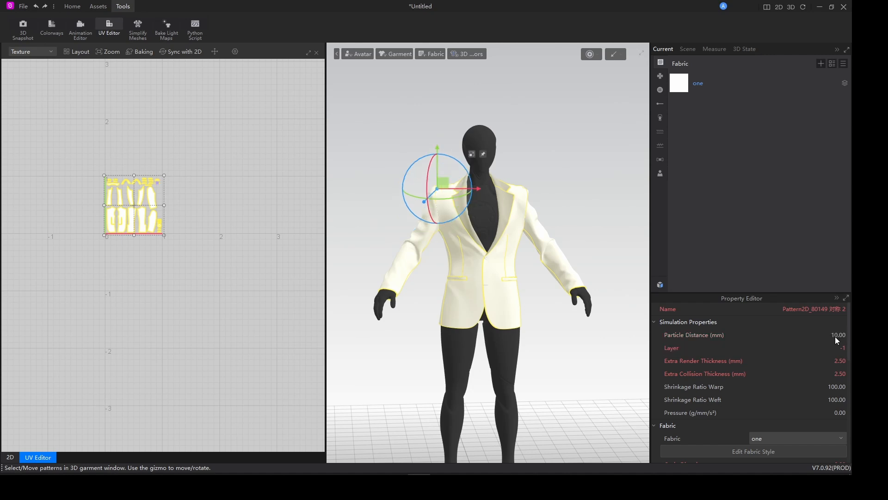
mouse_move(563, 238)
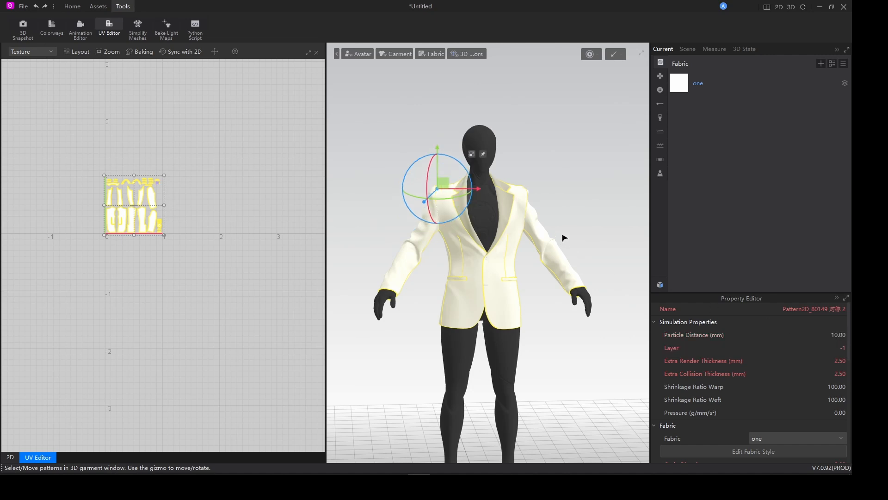
left_click(72, 6)
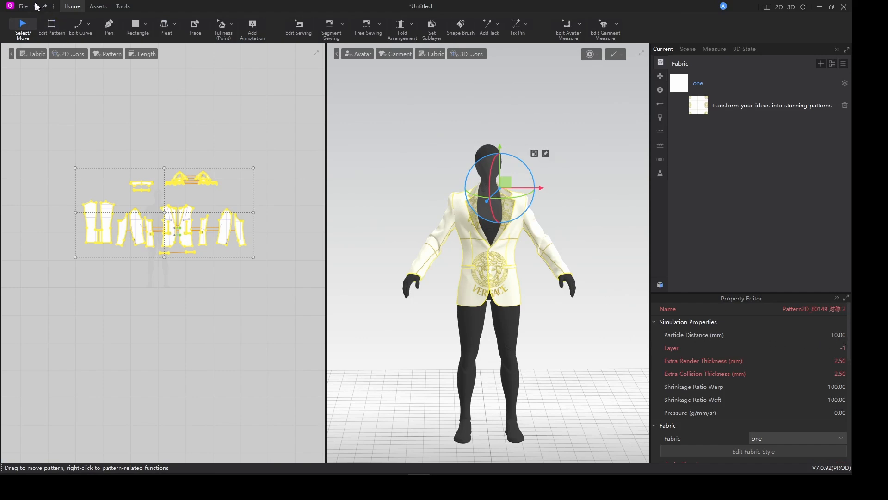
Step: Export a thick FBX with unified UVs to export/render, excluding avatars and props
left_click(23, 6)
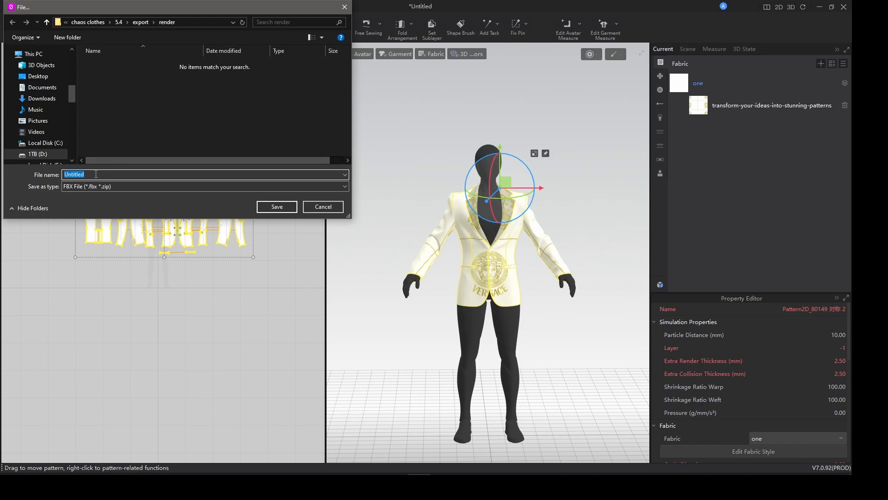
type("ren")
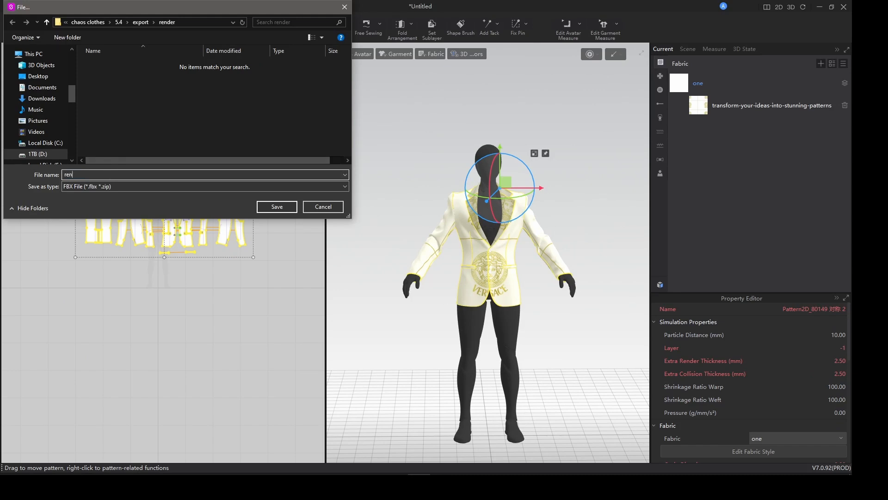
left_click(323, 207)
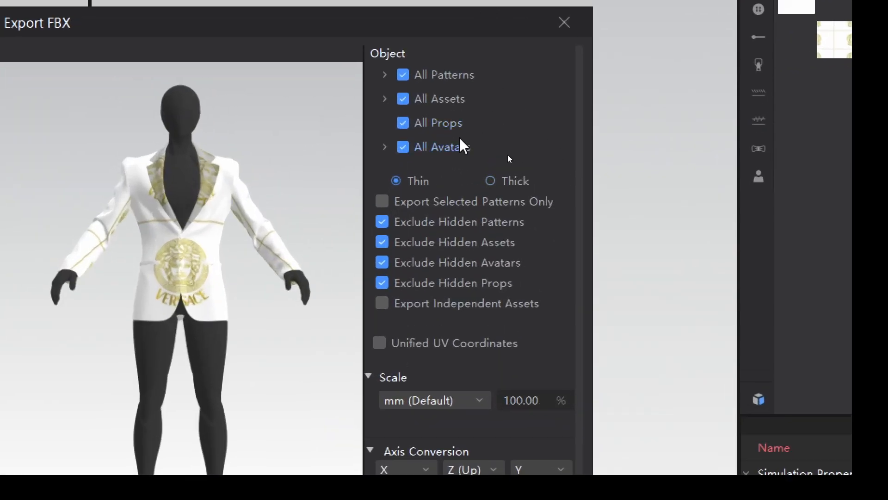
left_click(403, 147)
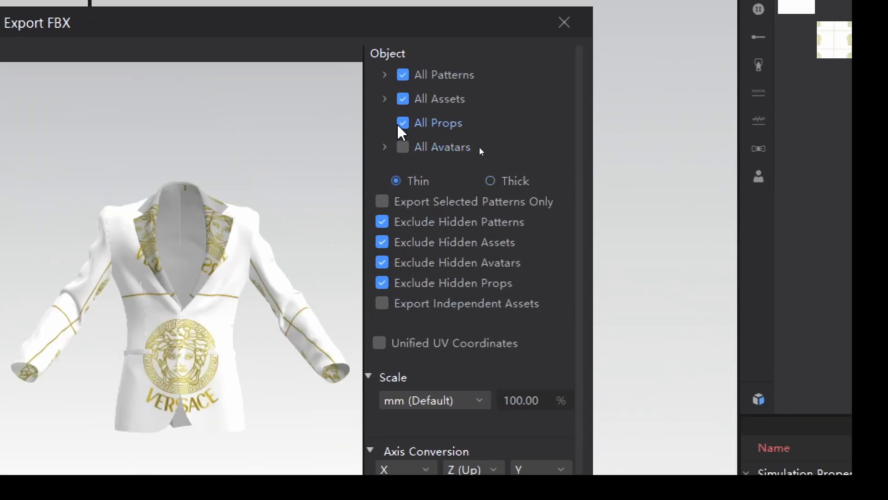
left_click(403, 123)
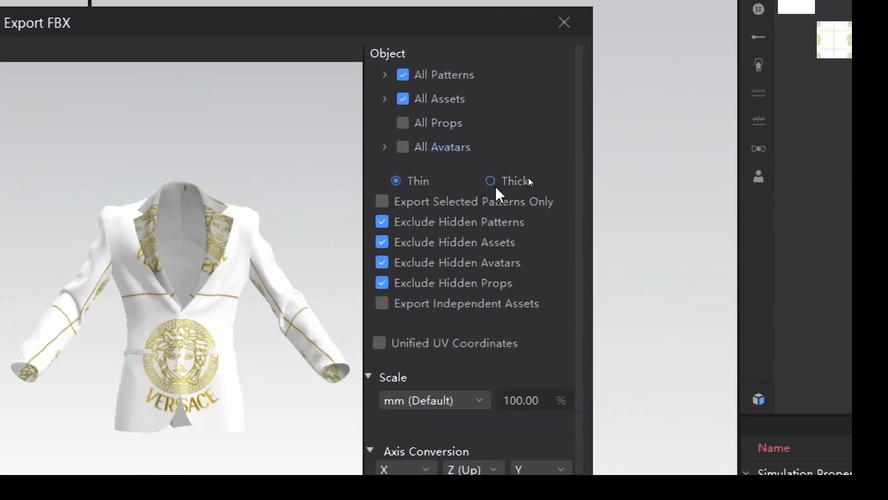
left_click(492, 181)
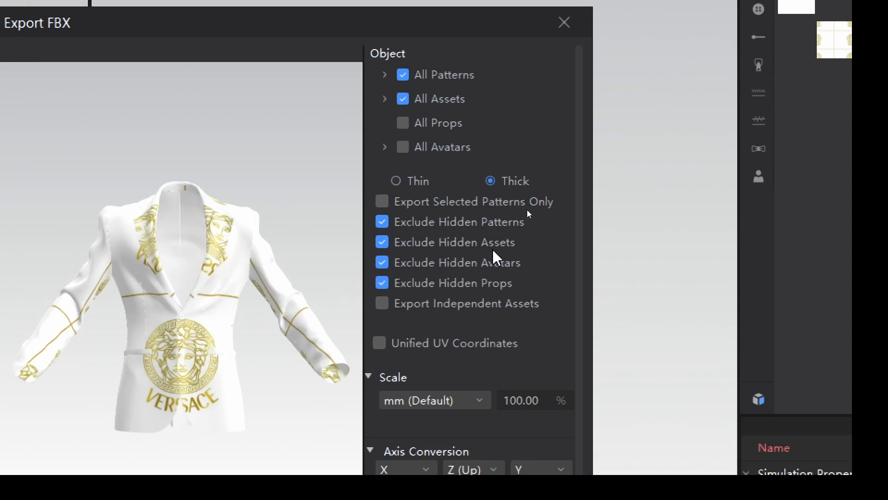
left_click(379, 343)
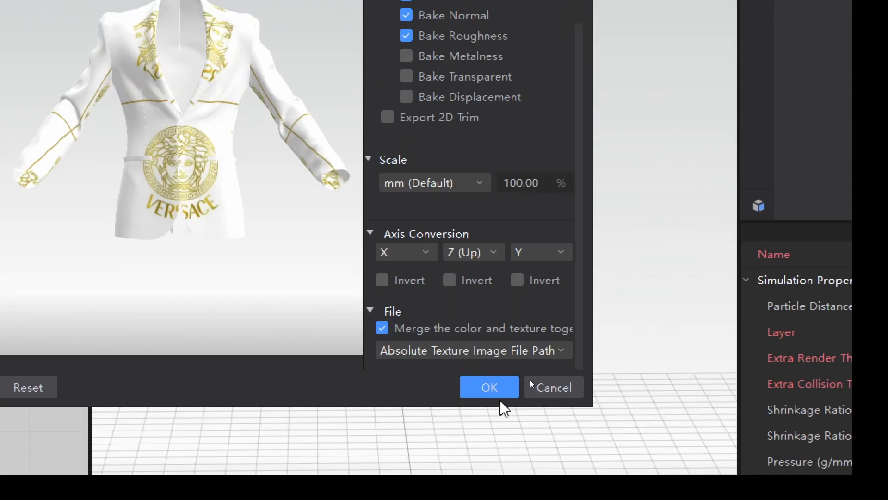
left_click(488, 386)
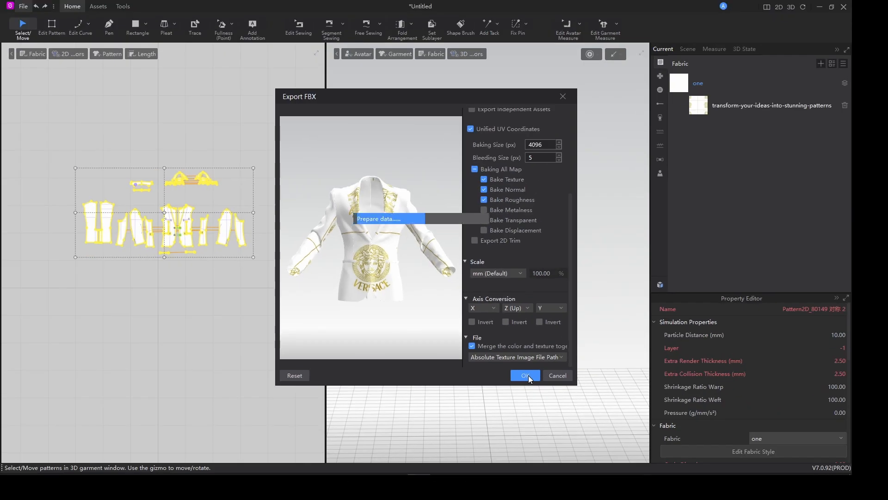
Step: Select all the jacket's pattern pieces and set particle distance to 20 mm
left_click(523, 376)
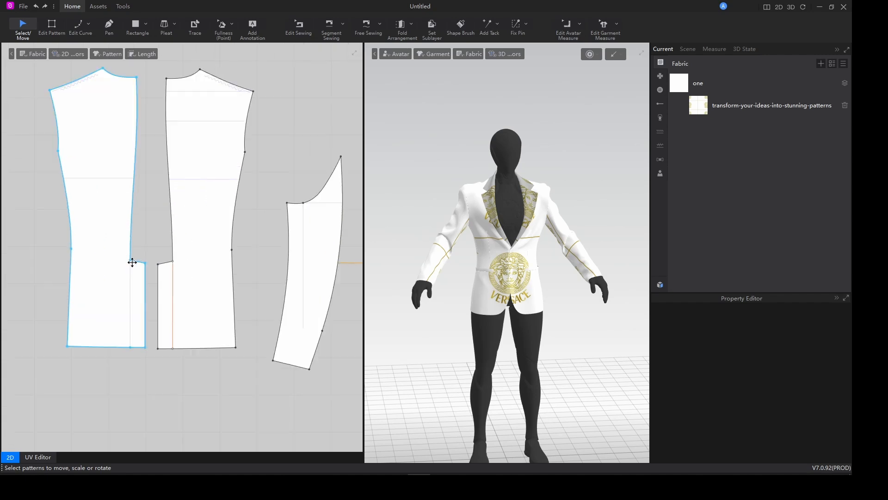
left_click(51, 27)
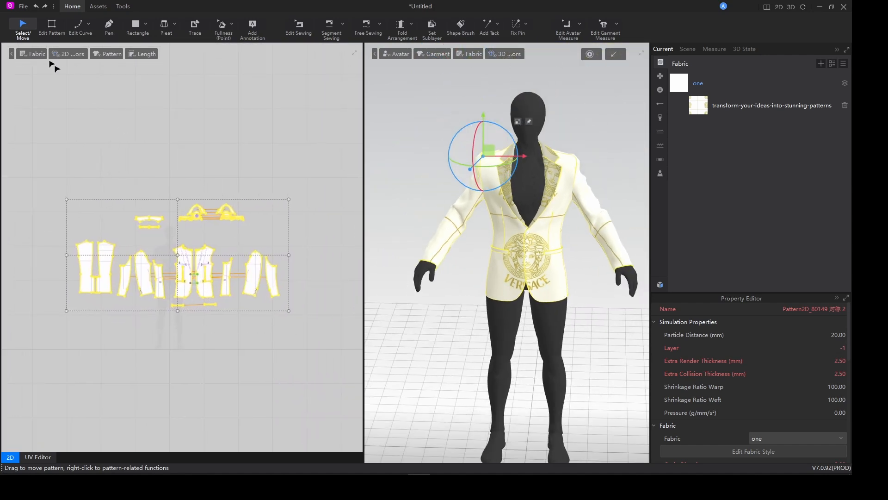
Step: Export the jacket FBX into export/sim with Unified UV Coordinates ticked
left_click(23, 6)
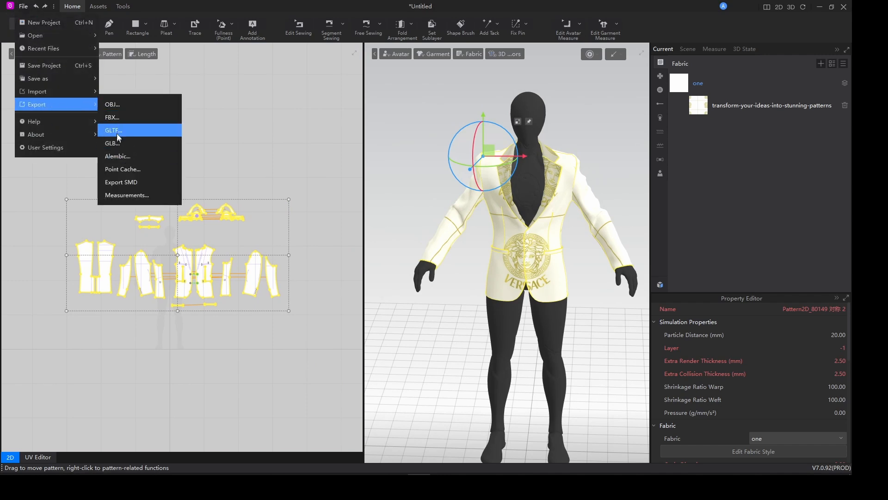
left_click(113, 130)
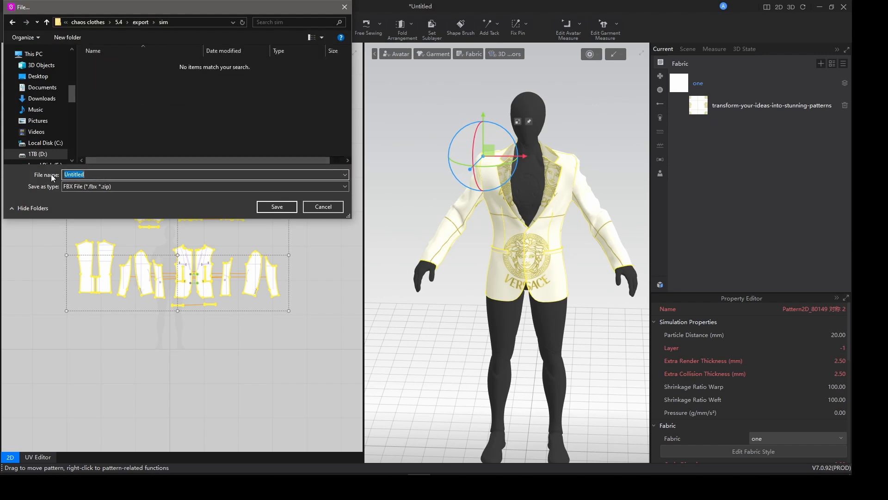
left_click(322, 207)
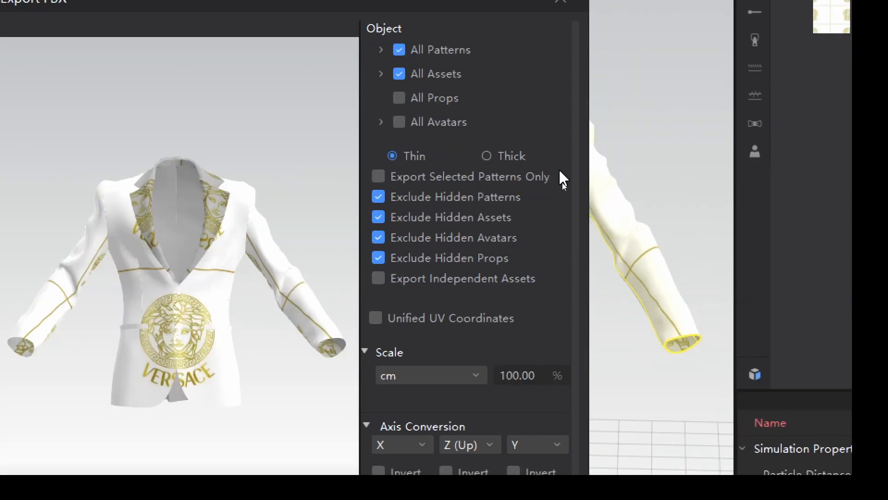
mouse_move(453, 256)
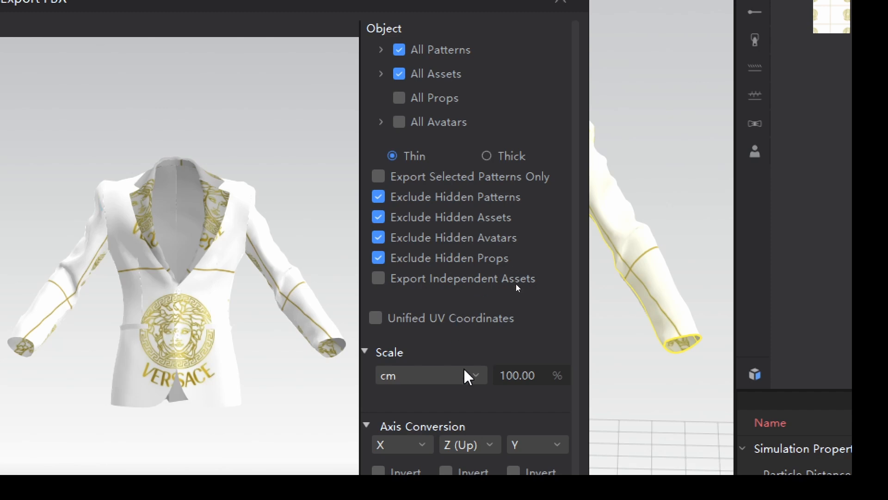
scroll("down", 3)
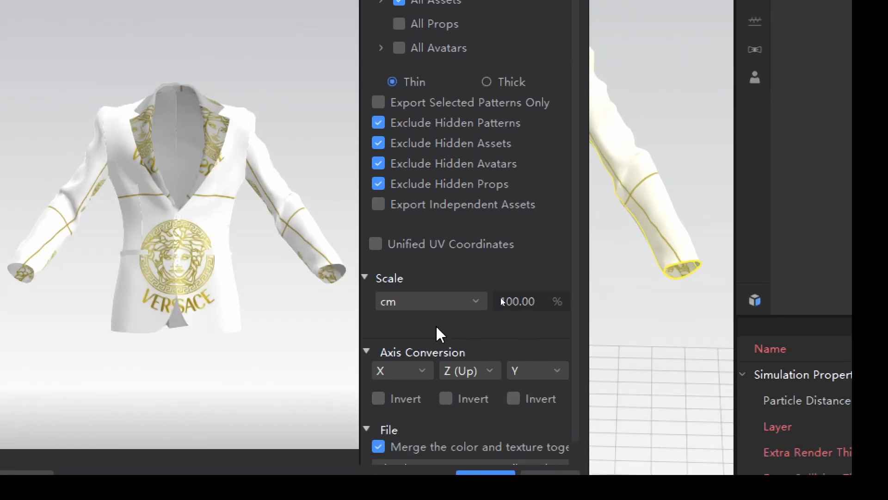
left_click(376, 244)
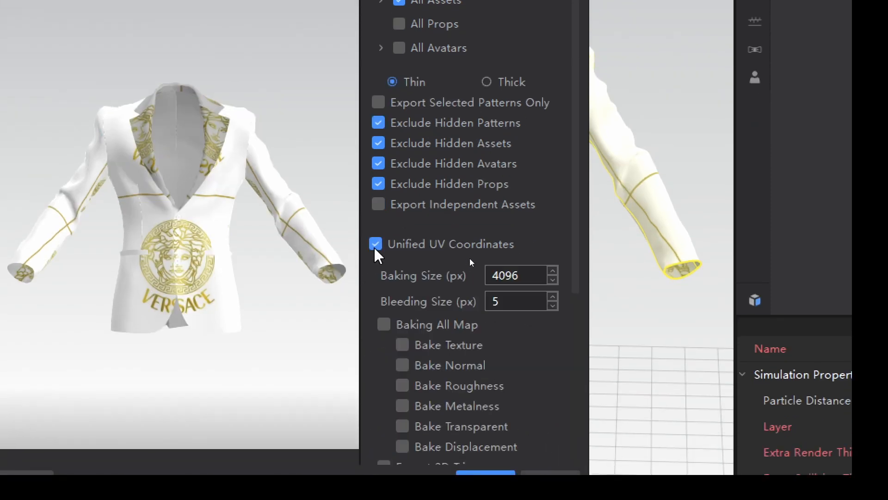
scroll("down", 3)
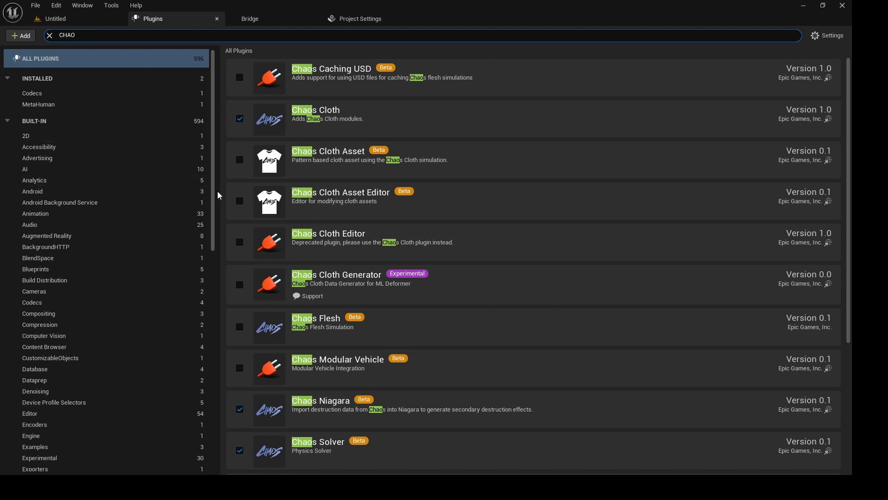
Step: Tick Chaos Cloth Asset Editor and Chaos Cloth Asset, accepting both beta warnings
left_click(239, 200)
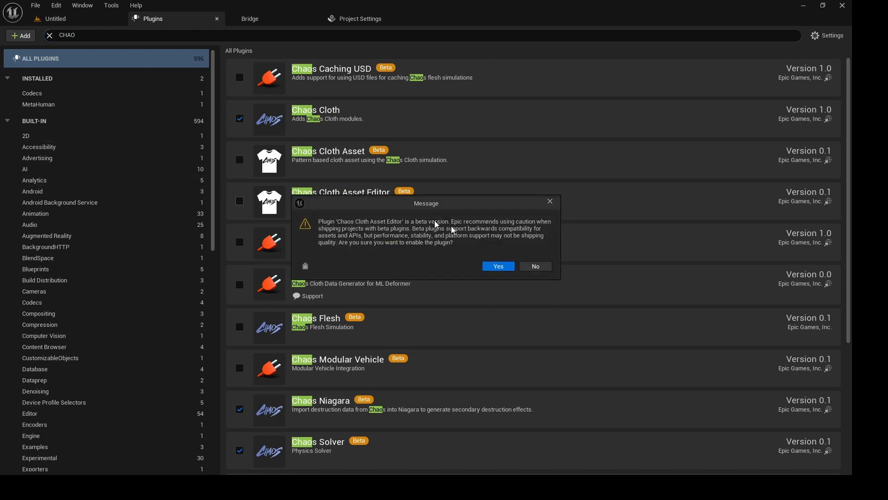
left_click(497, 267)
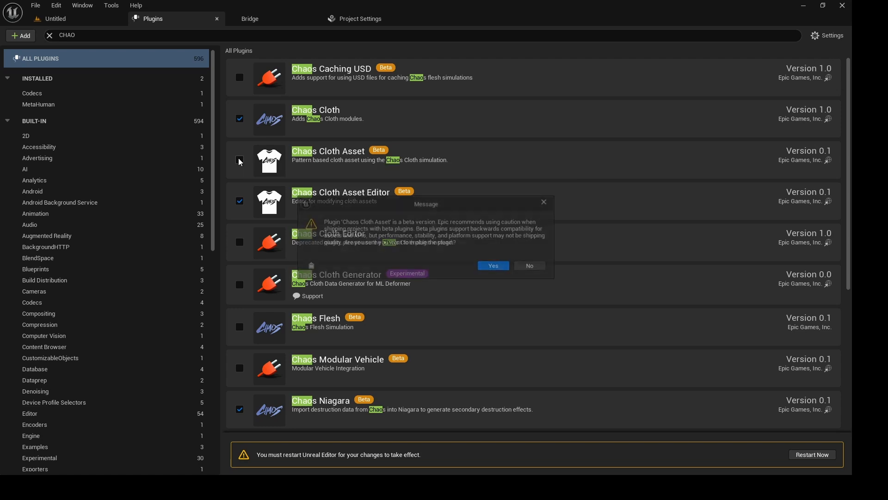
left_click(492, 265)
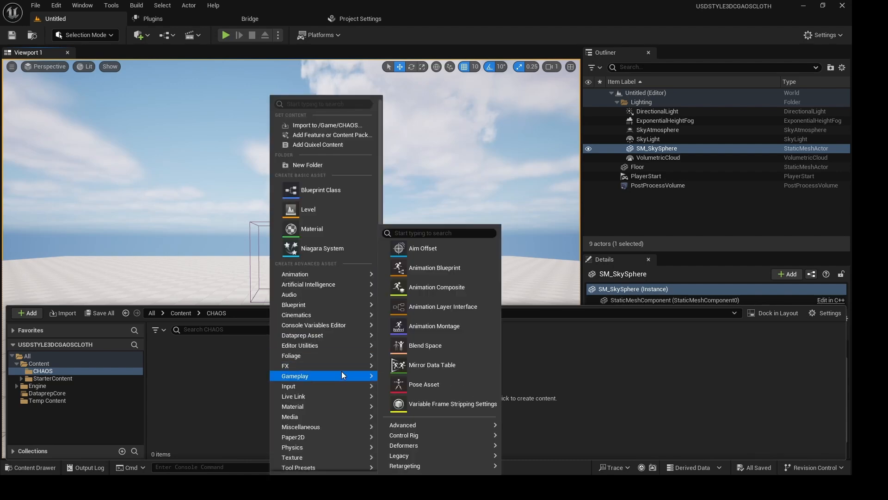
mouse_move(293, 424)
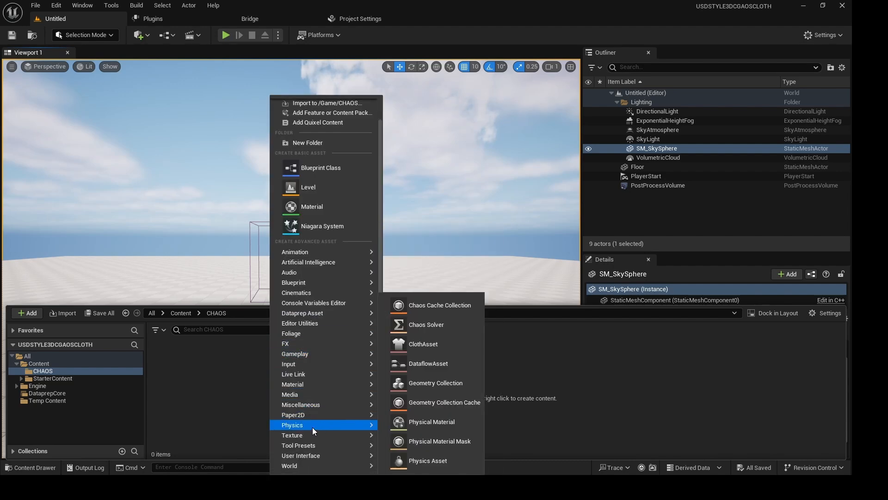
mouse_move(422, 344)
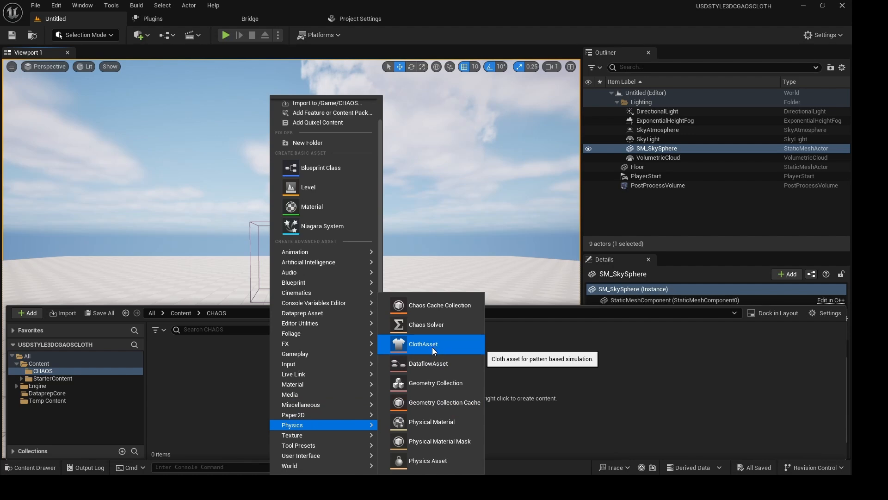
Step: Create NewChaosClothAsset via Physics > ClothAsset in CHAOS and open its Dataflow graph
left_click(423, 343)
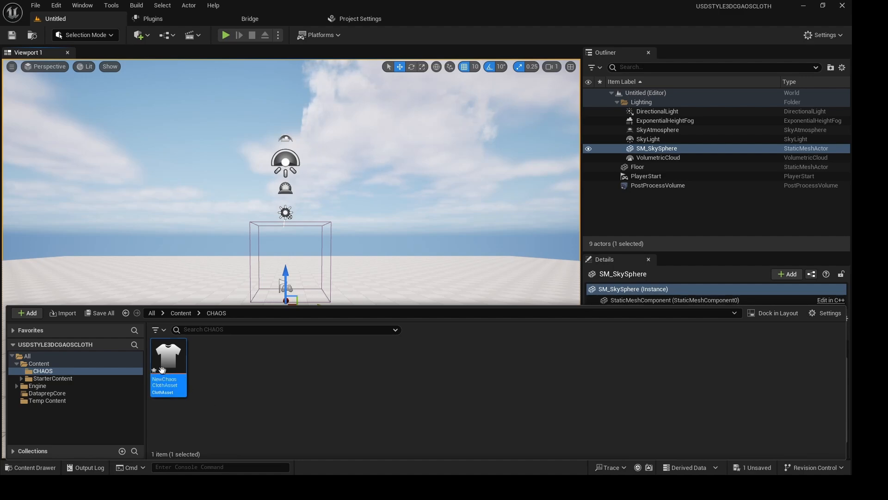
double_click(168, 354)
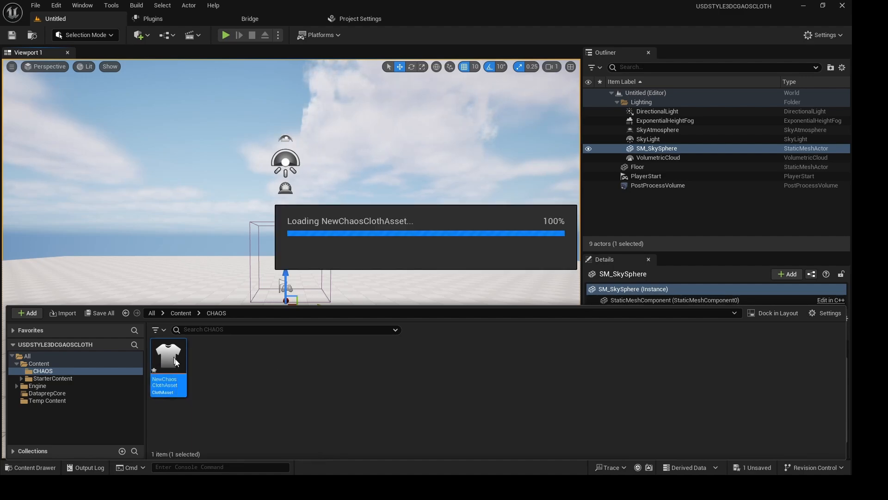
double_click(168, 351)
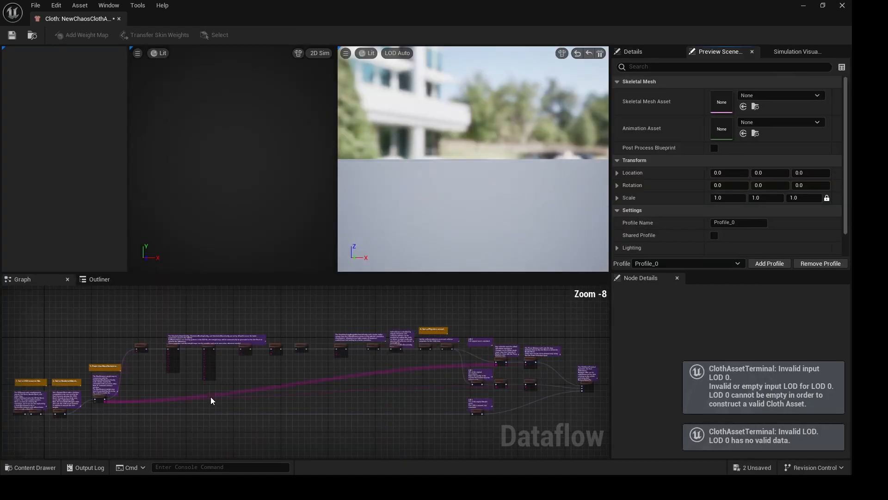
mouse_move(247, 406)
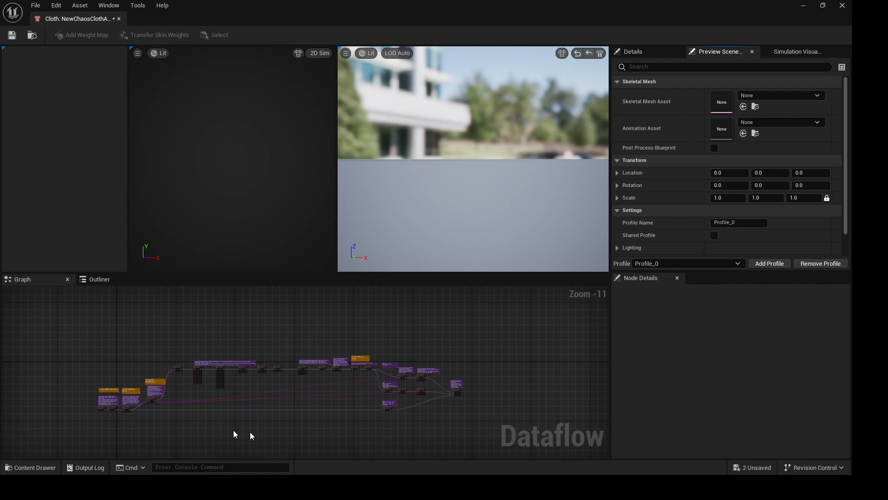
mouse_move(433, 460)
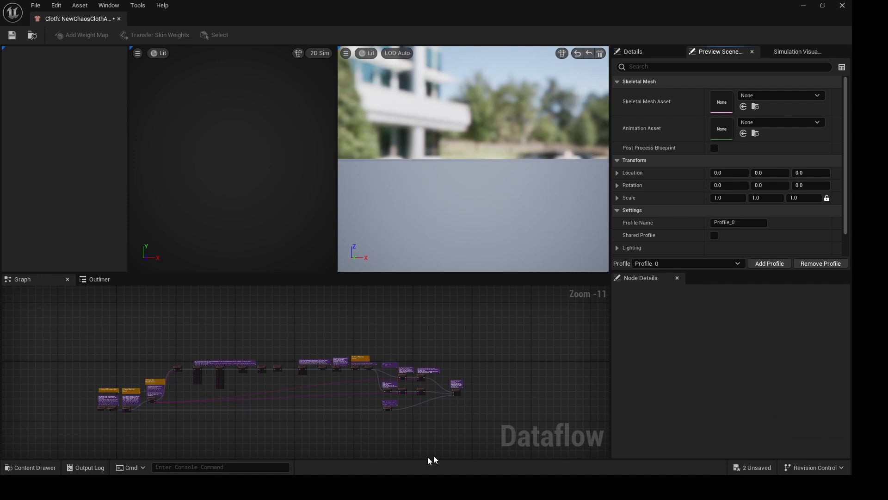
mouse_move(442, 440)
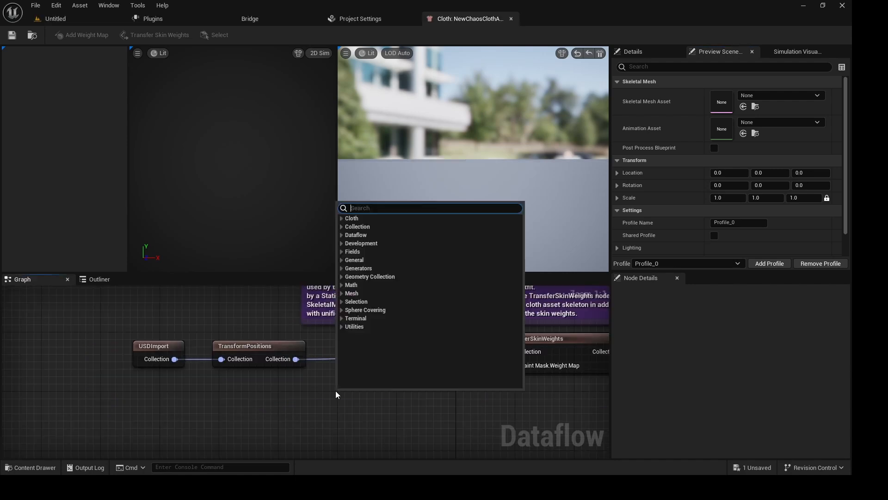
Step: Add a MergeClothCollections node and give it a second collection input pin
type("MERGE")
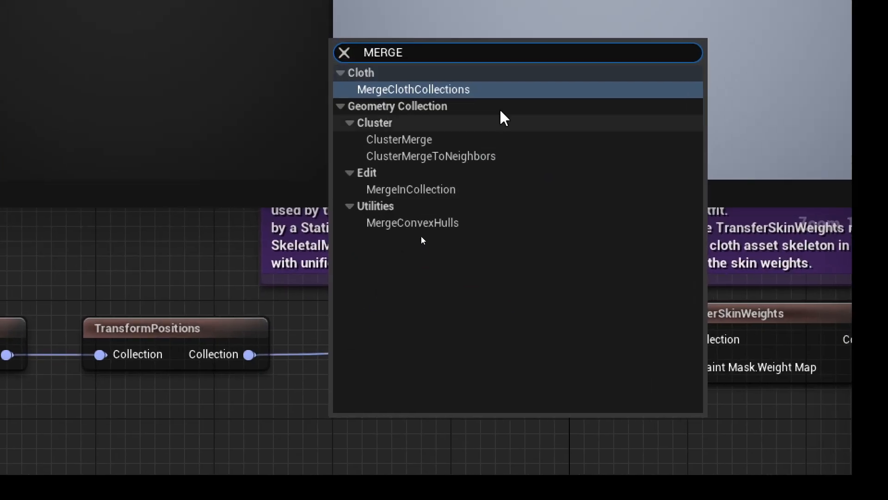
left_click(413, 89)
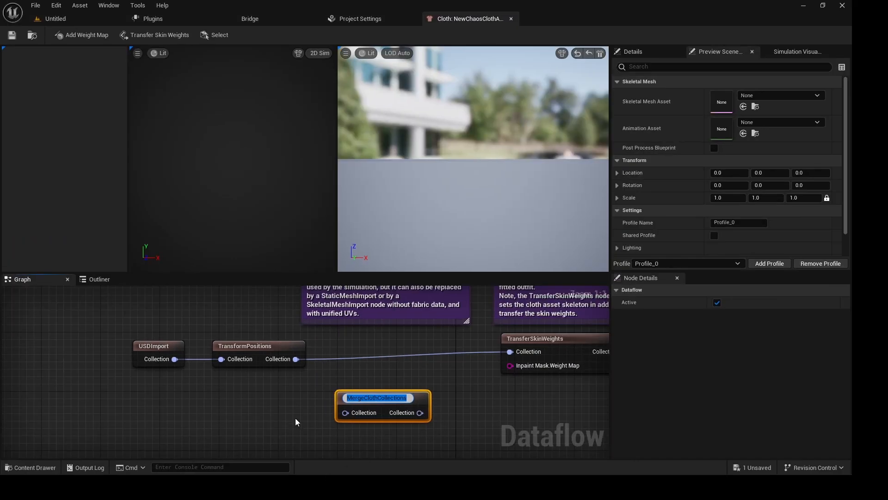
right_click(383, 397)
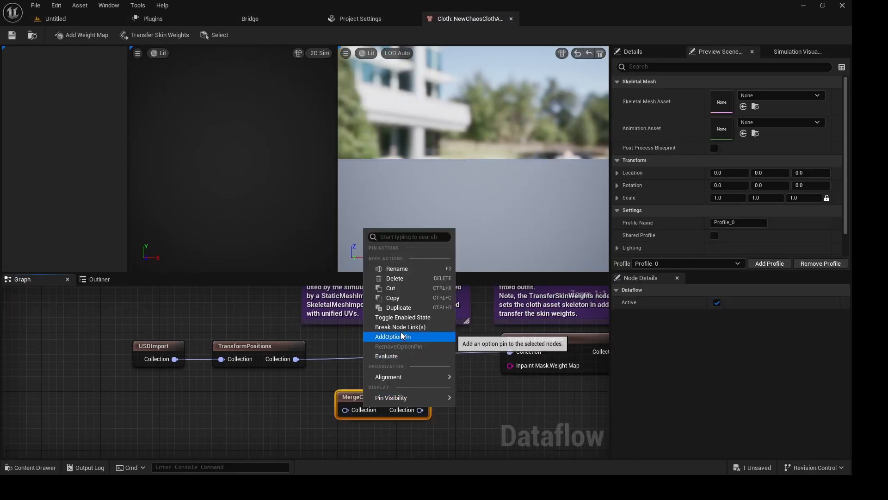
left_click(392, 336)
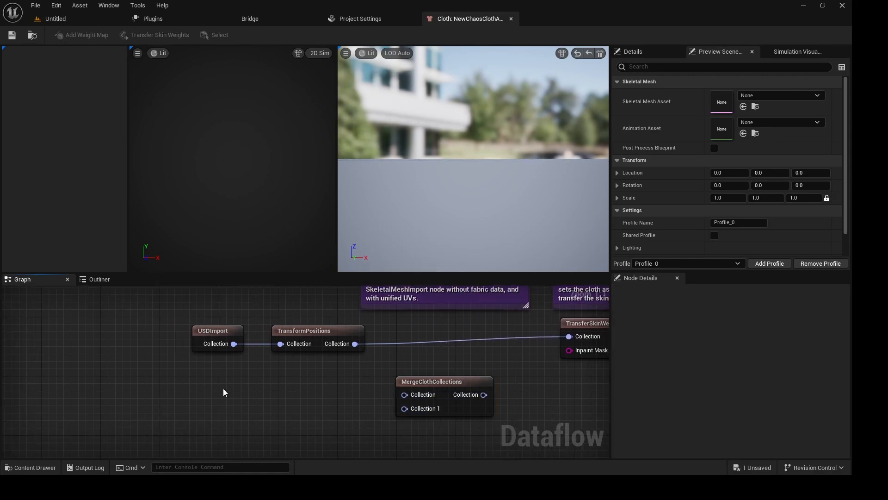
Step: Add a StaticMeshImport node, move it left, and copy it for duplication
type("STA")
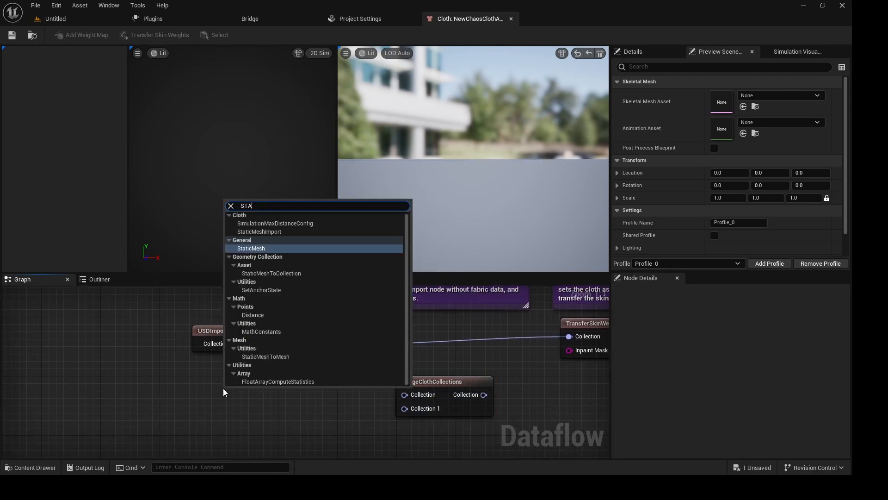
type("T")
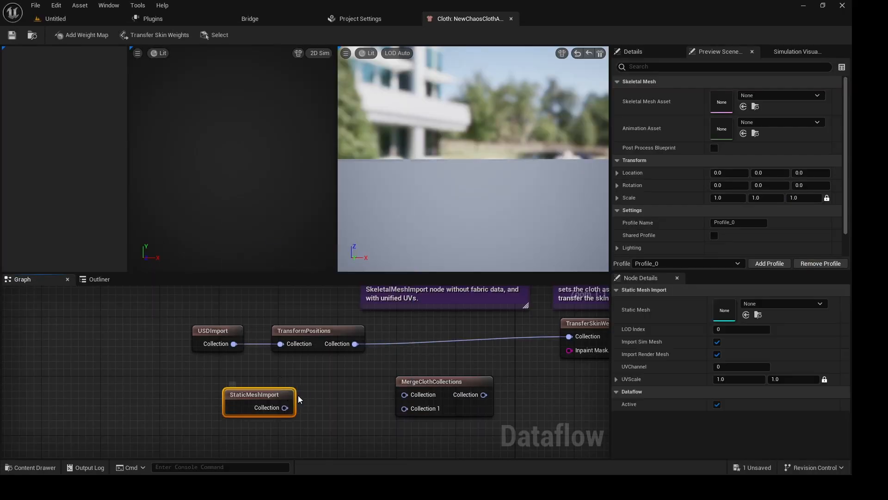
left_click_drag(259, 401, 196, 381)
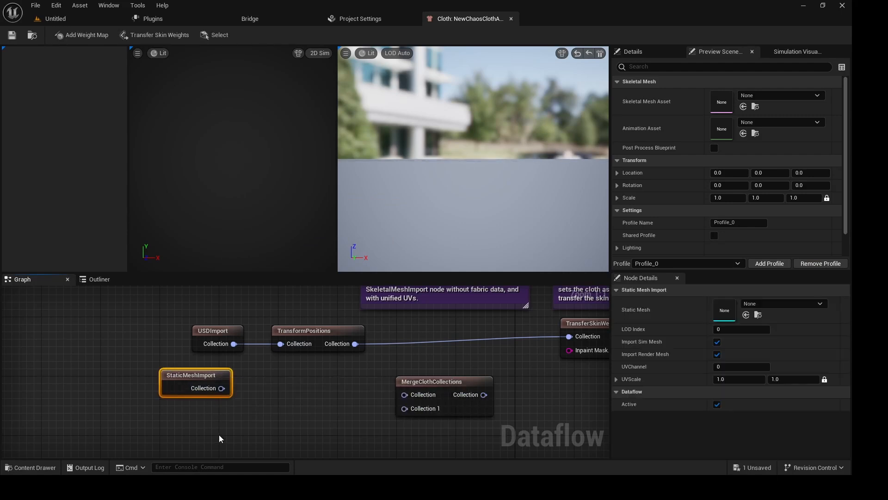
key("ctrl+c")
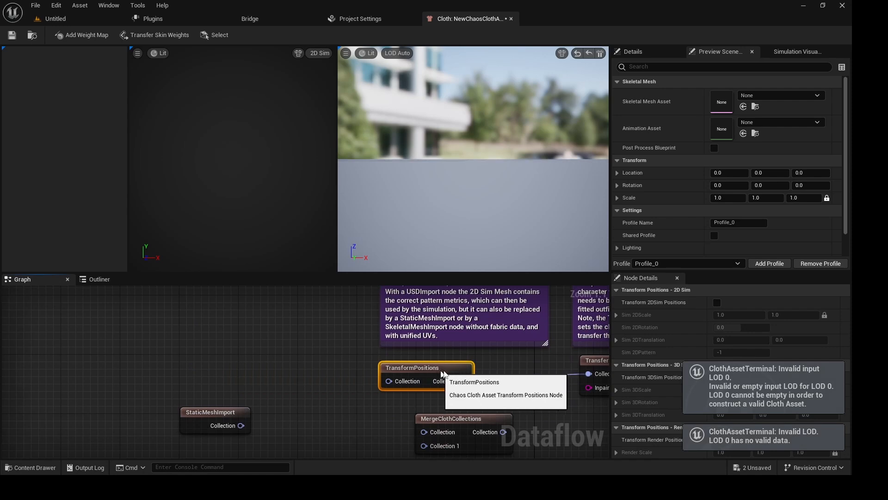
mouse_move(447, 426)
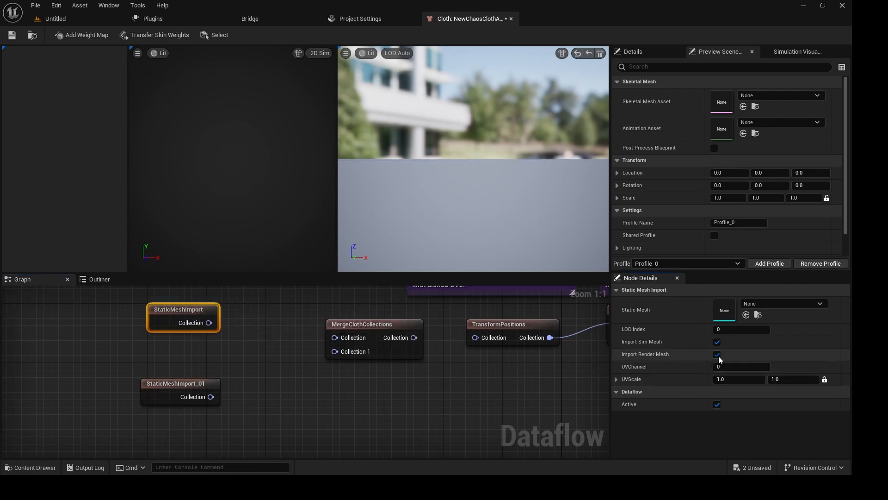
Step: Import SM_RENDER as render mesh only and wire both imports into MergeClothCollections
left_click(717, 354)
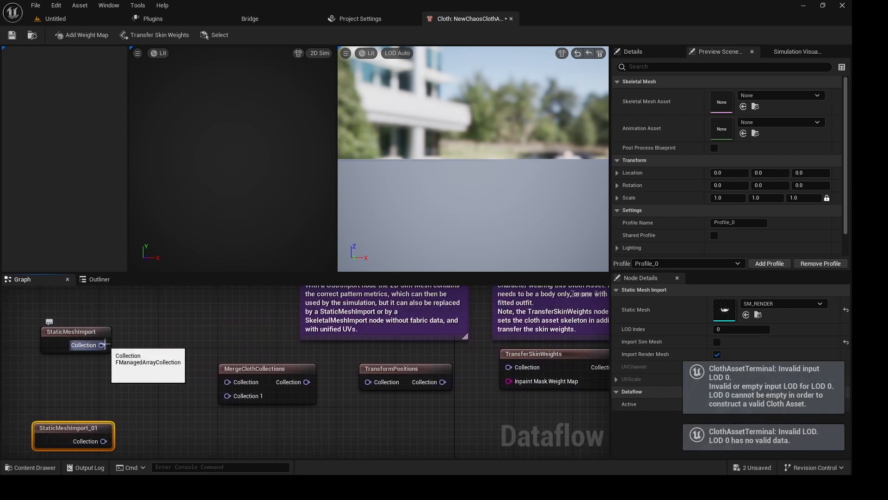
left_click_drag(103, 345, 227, 382)
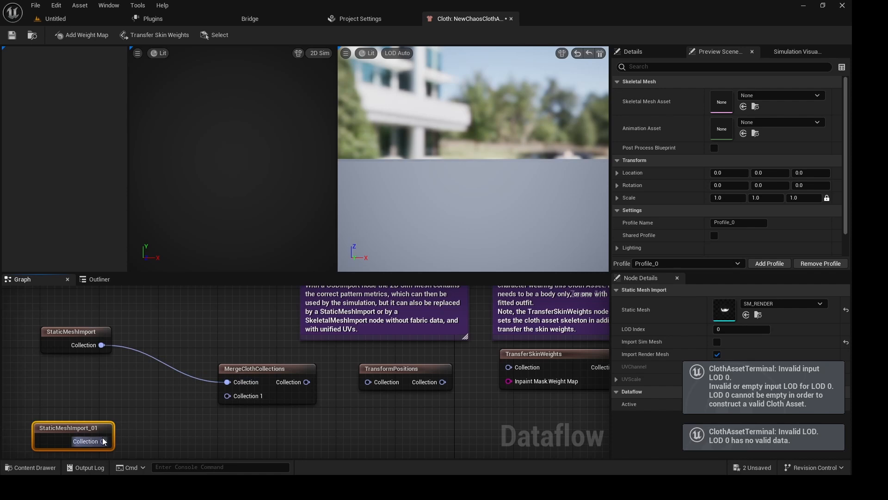
left_click_drag(103, 441, 228, 395)
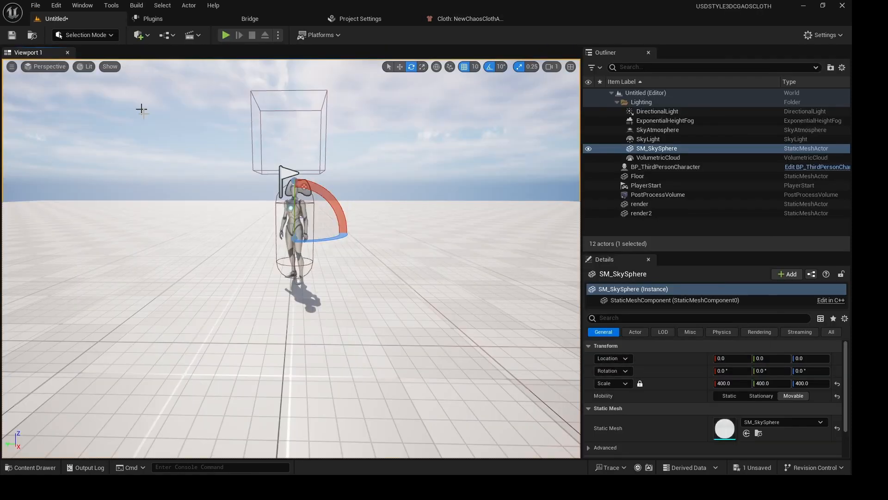
Step: Import the jacket FBX into CHAOS/SIM with Advanced options expanded, then dismiss the Message Log
key("alt+tab")
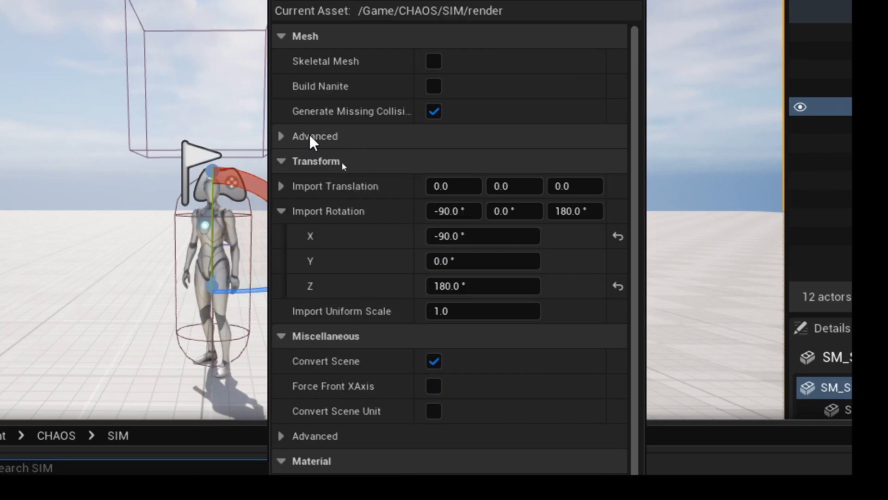
left_click(281, 136)
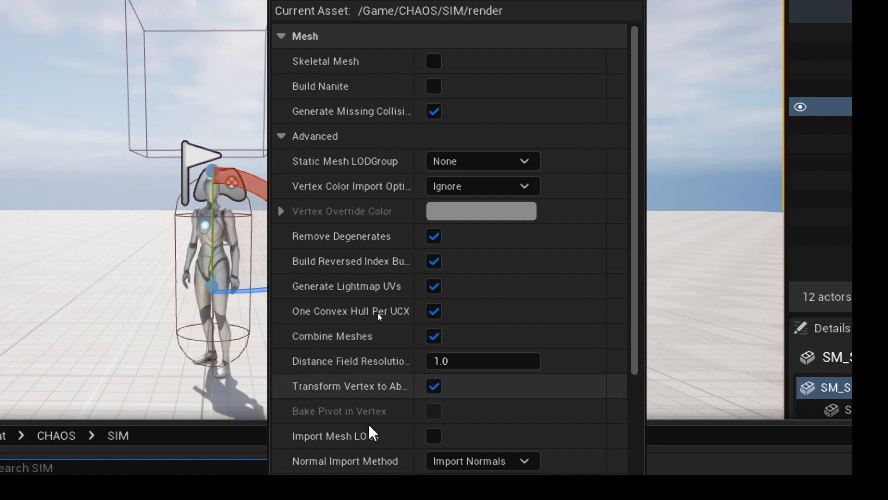
scroll("down", 3)
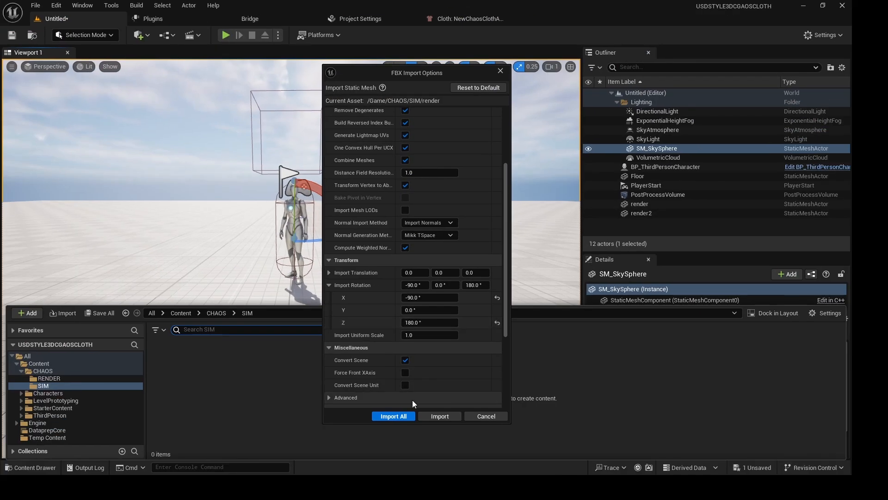
left_click(393, 416)
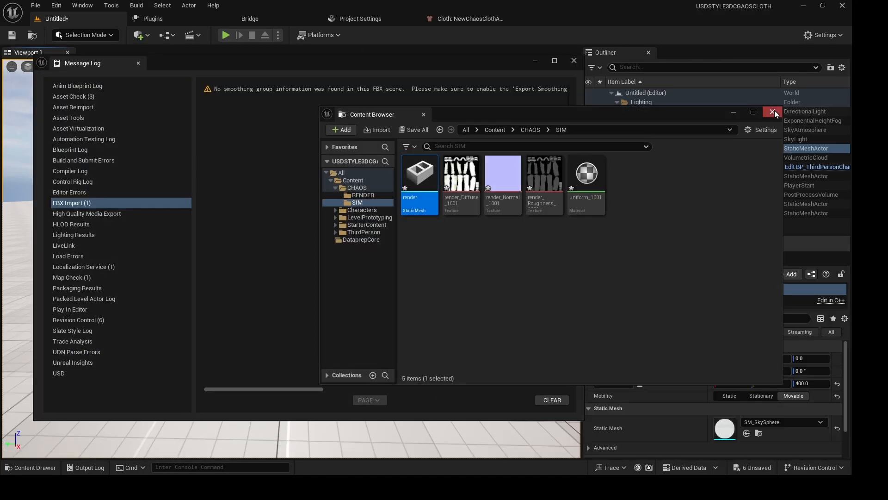
left_click(772, 112)
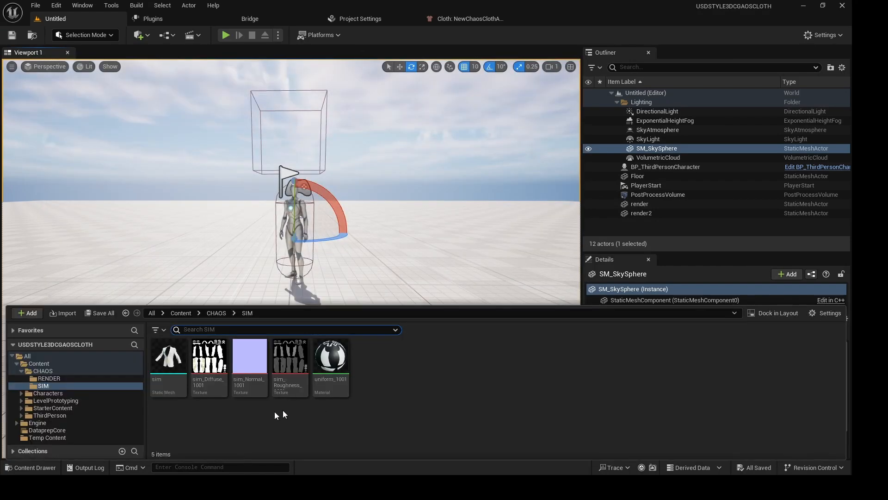
Step: Assign the imported sim and render jacket meshes to the StaticMeshImport nodes' Static Mesh fields
left_click(468, 18)
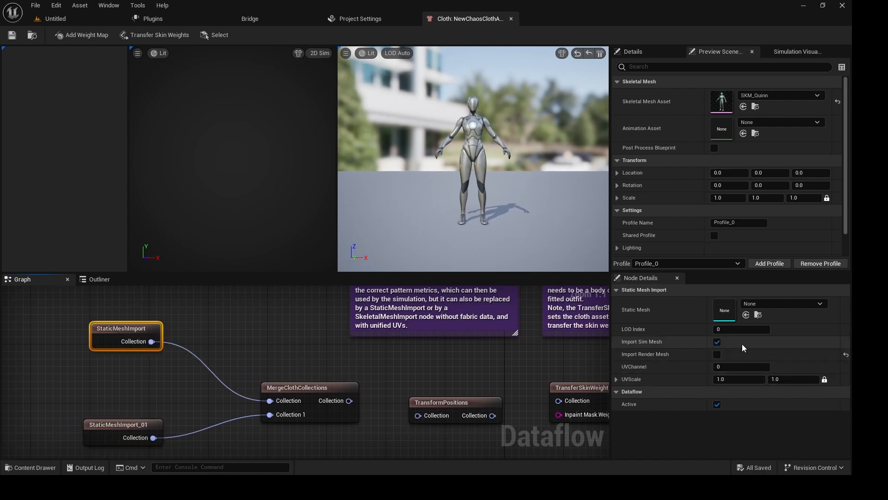
key("alt+tab")
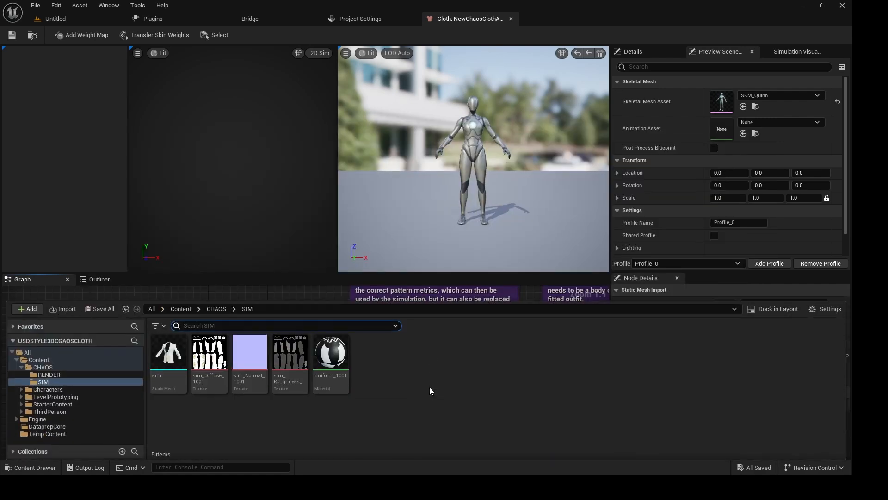
left_click(48, 374)
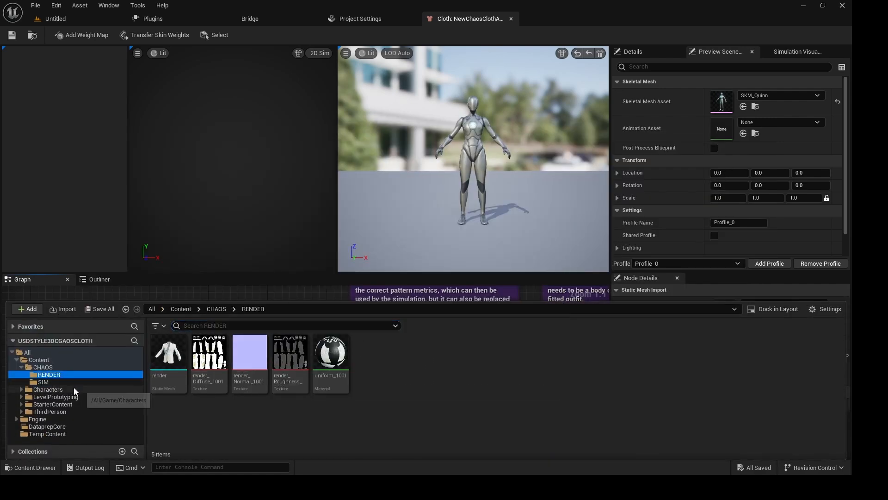
left_click(42, 381)
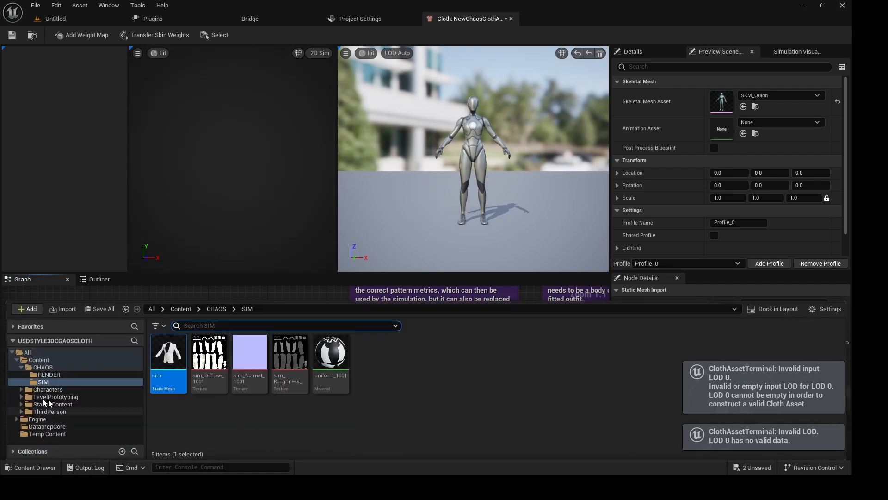
left_click(49, 374)
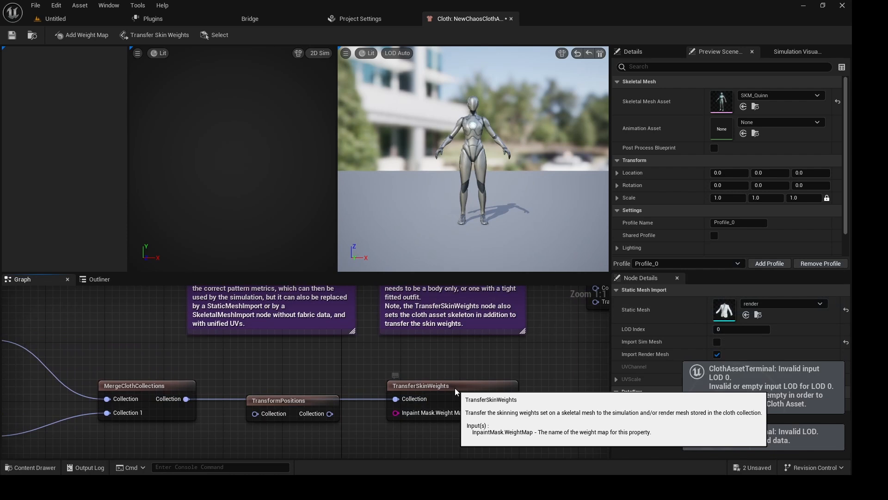
Step: Select MergeClothCollections and switch the construction viewport from 2D Sim to Render
left_click(420, 385)
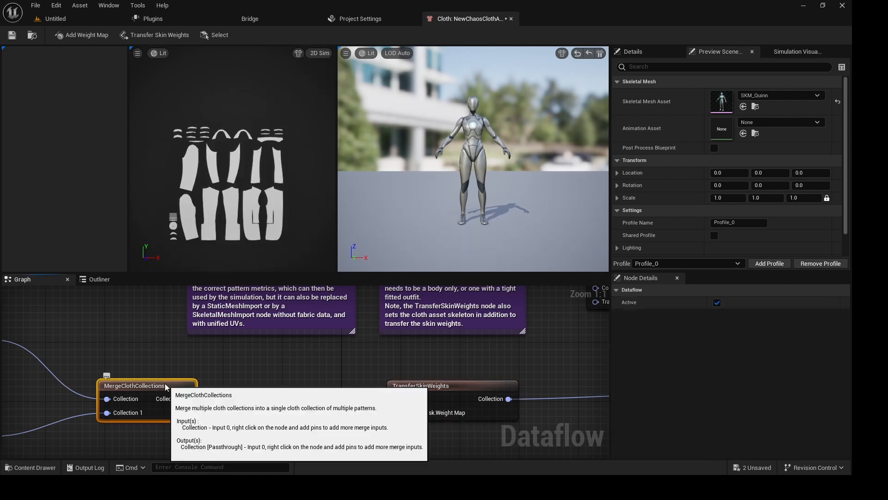
left_click(319, 53)
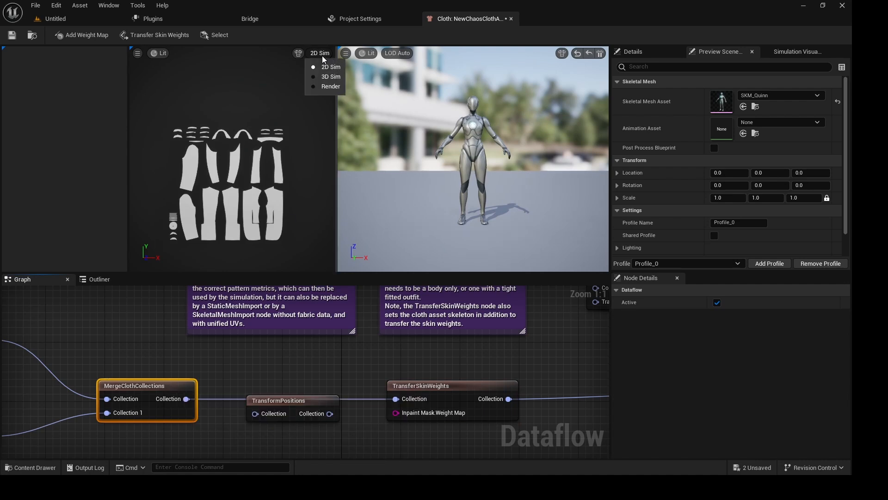
left_click(331, 86)
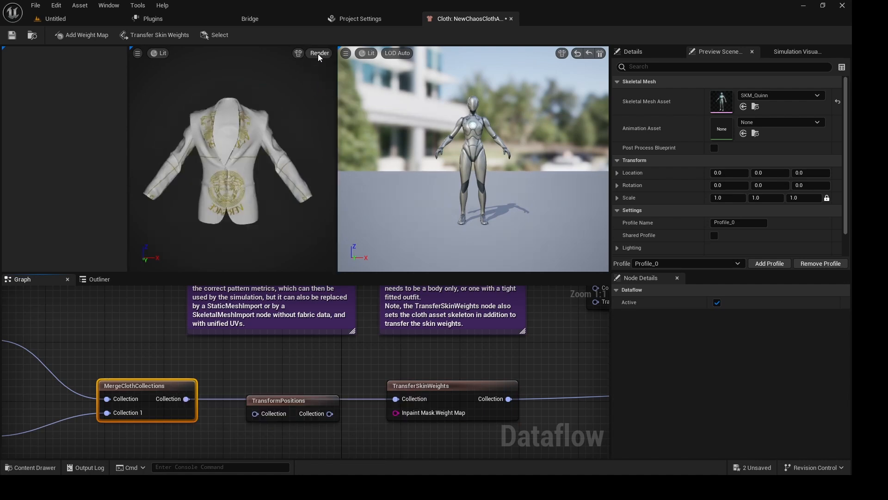
mouse_move(421, 386)
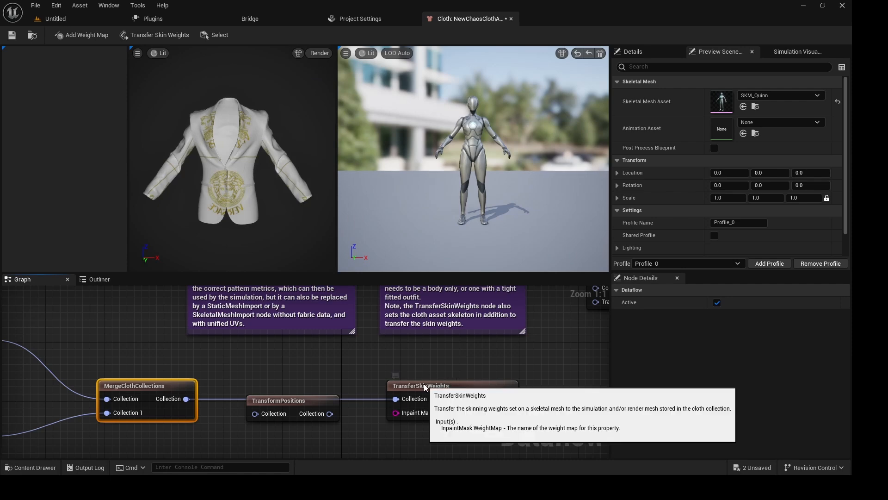
left_click(420, 386)
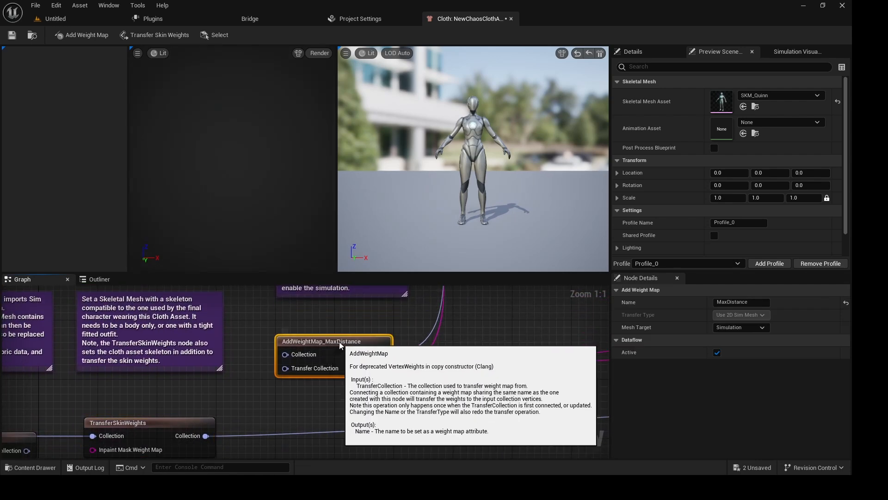
mouse_move(224, 427)
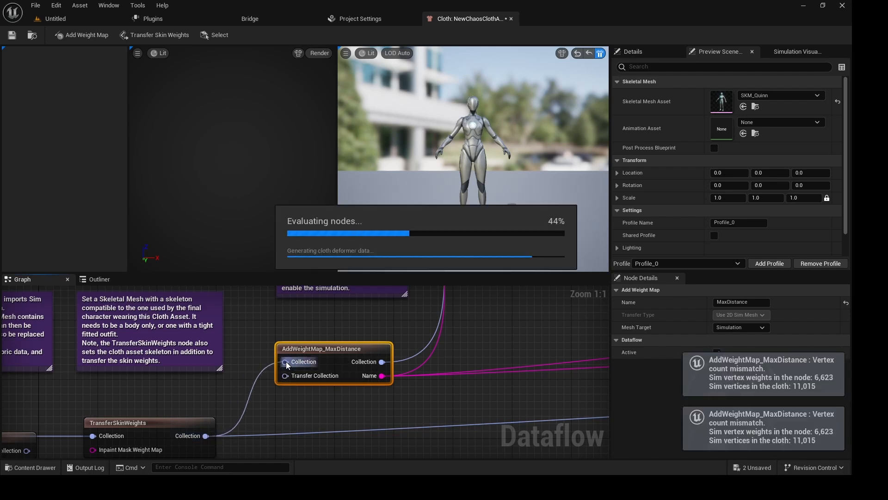
mouse_move(337, 367)
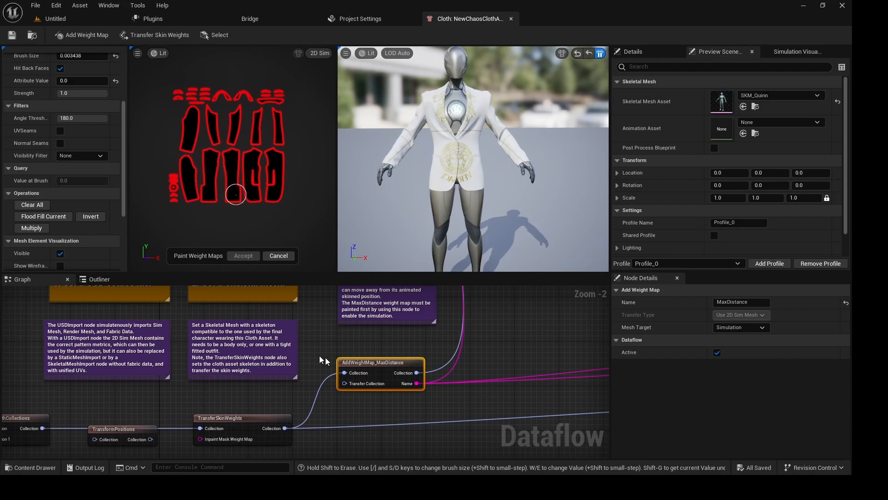
scroll("down", 3)
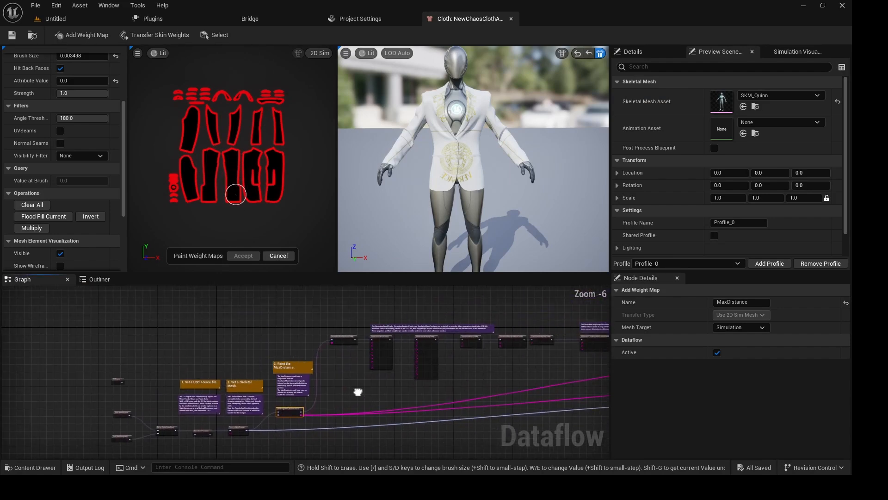
left_click_drag(358, 391, 499, 355)
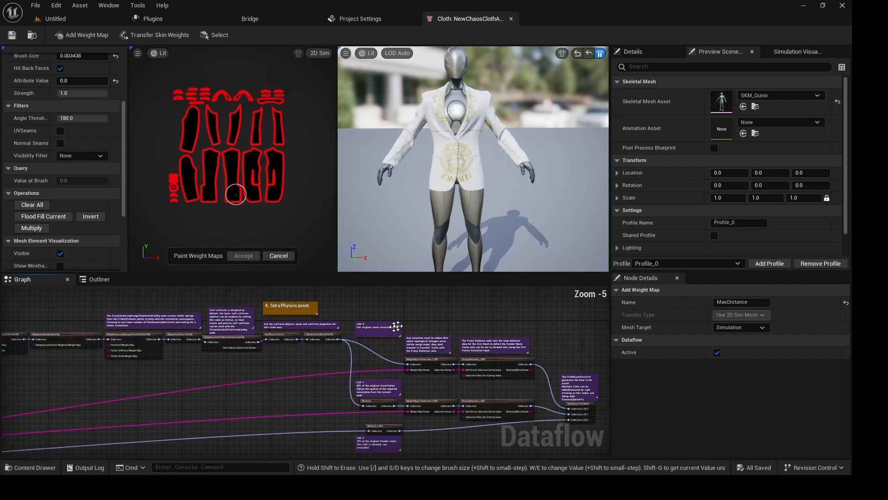
mouse_move(600, 53)
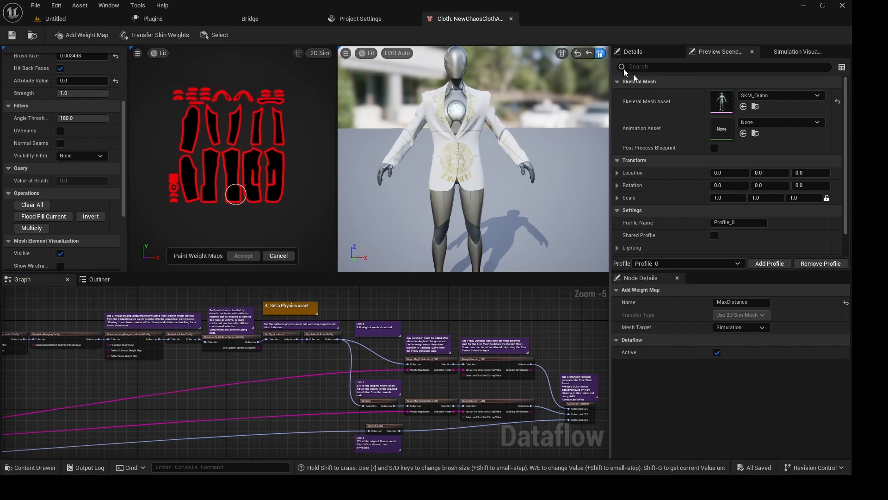
Step: Set the preview animation to BS_MM_WalkRun, unsuspend the simulation, and play the timeline
left_click(818, 122)
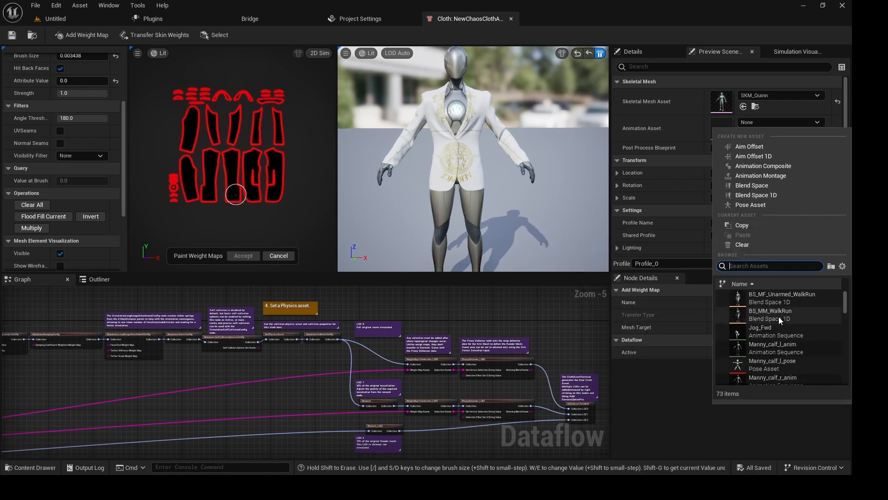
left_click(769, 310)
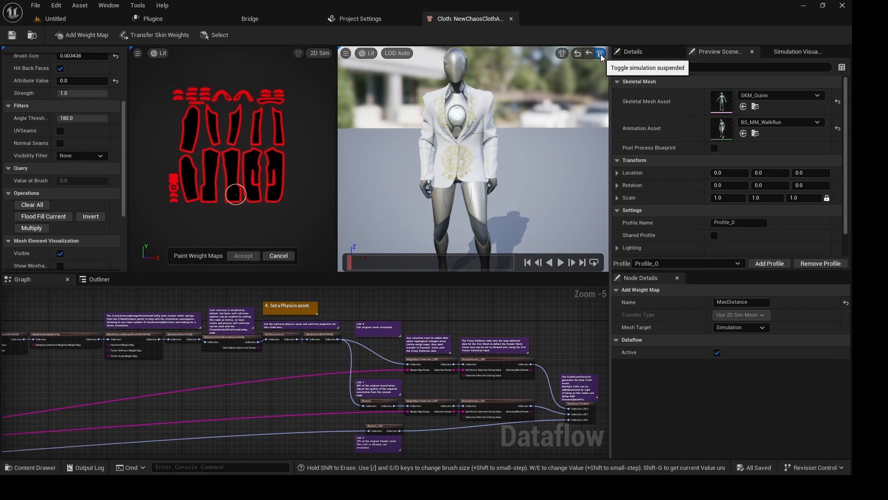
left_click(600, 53)
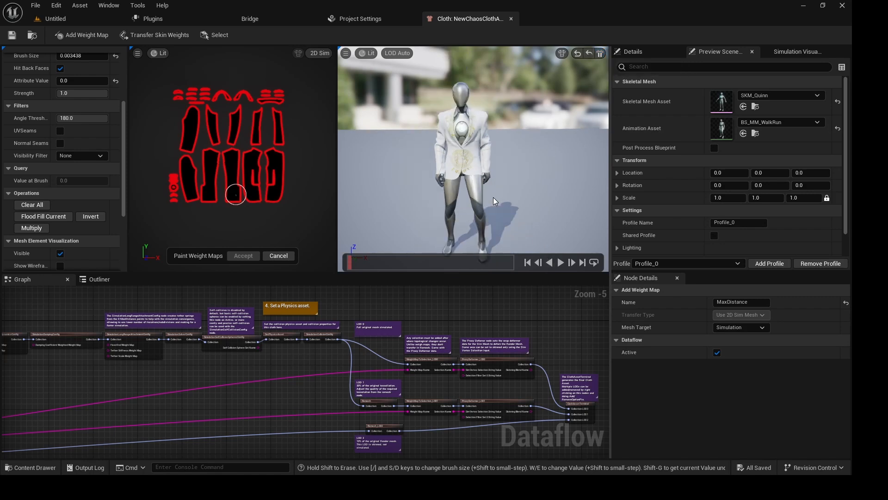
left_click(560, 262)
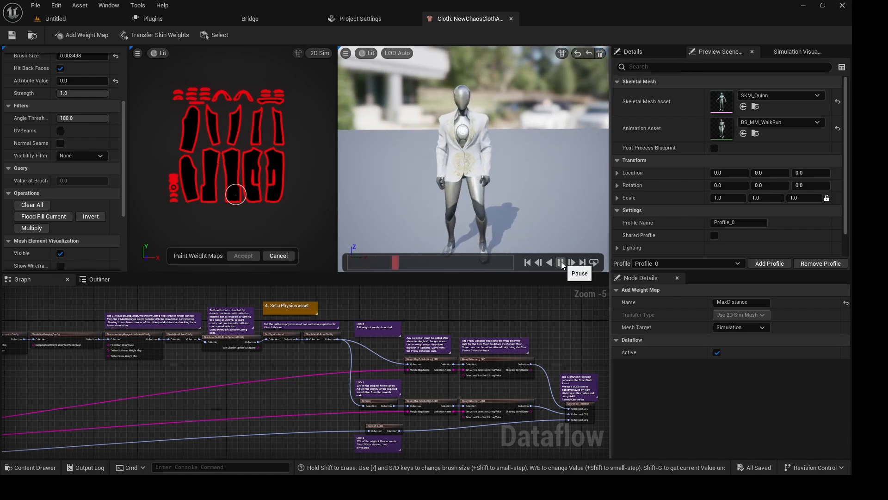
left_click(560, 261)
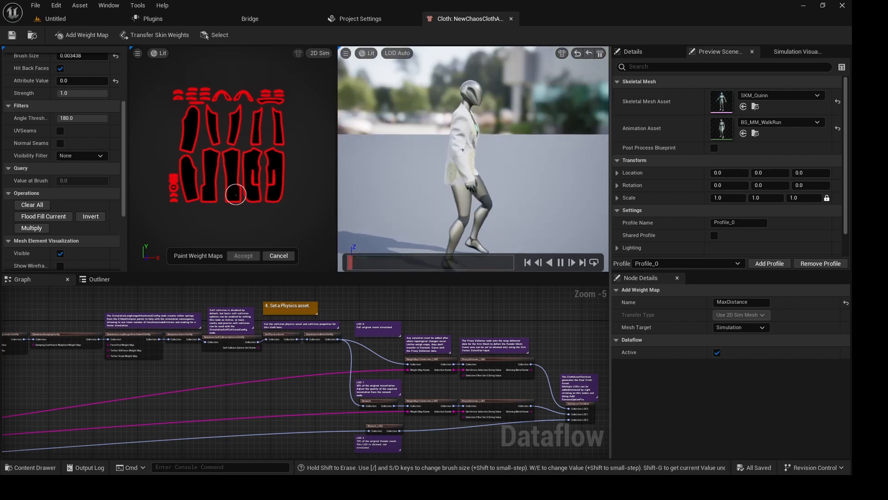